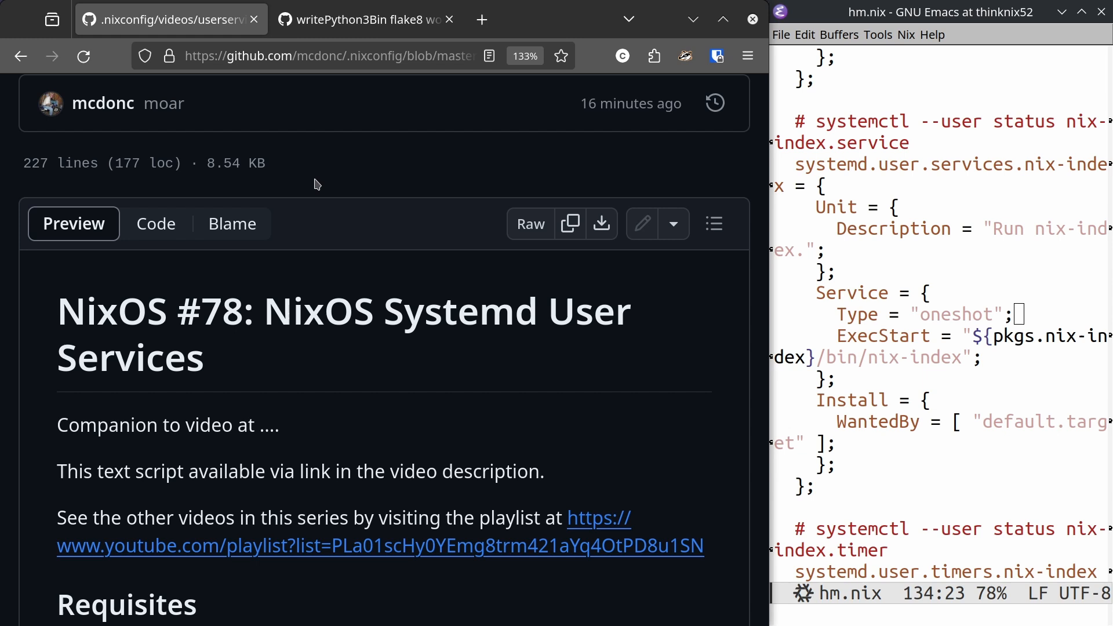
mouse_move(325, 177)
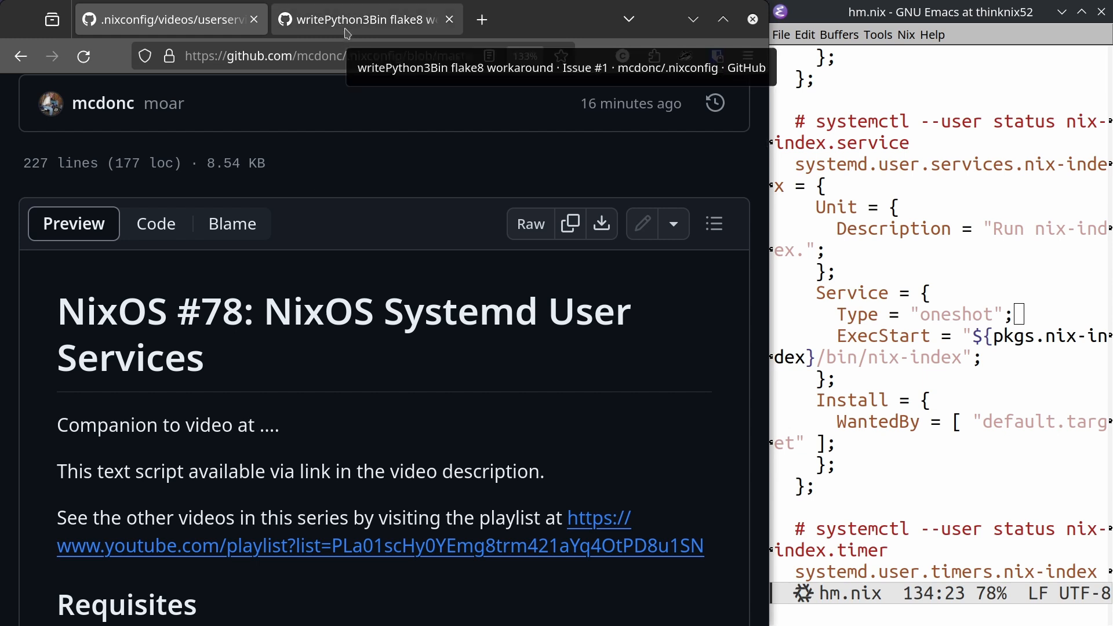
Read the writePython3Bin flake8 workaround issue, including its noqa example and the owner's reply.
left_click(362, 19)
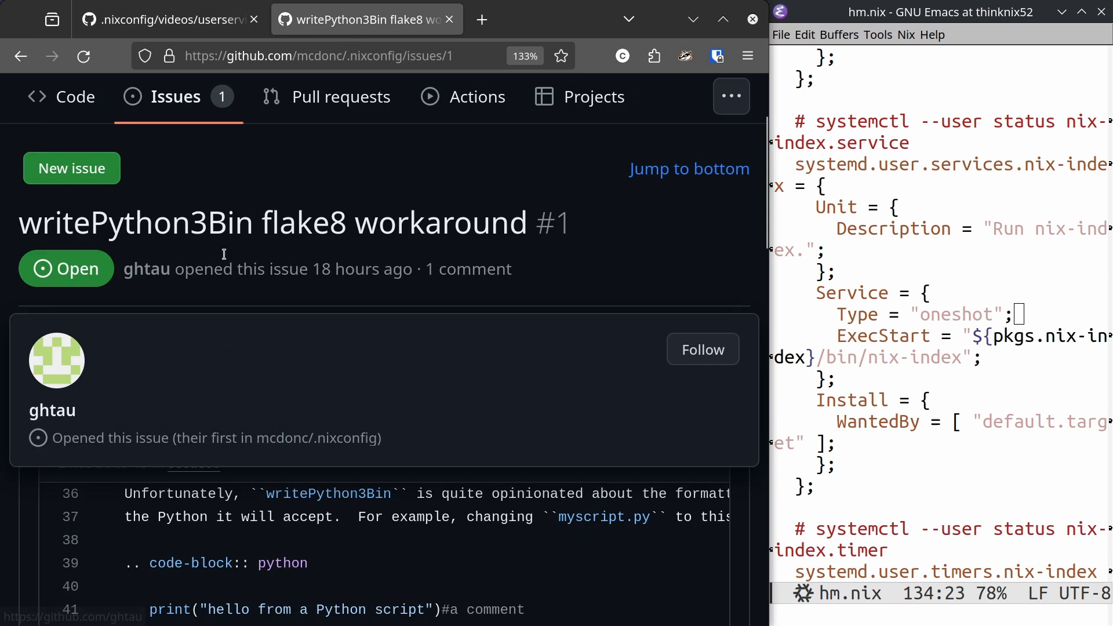
scroll("down", 3)
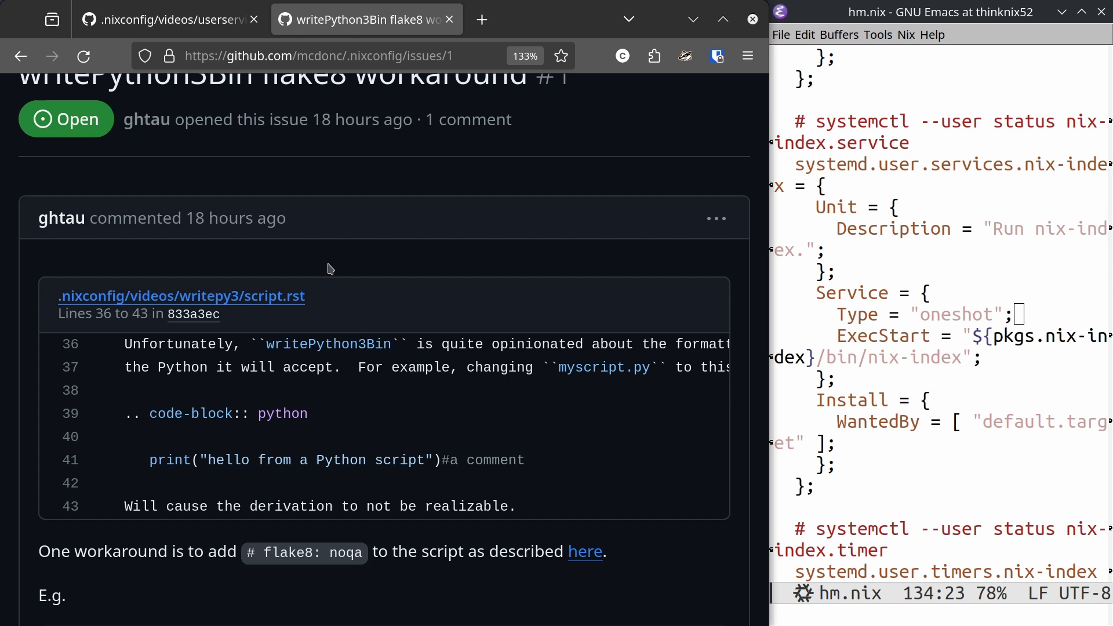
mouse_move(348, 398)
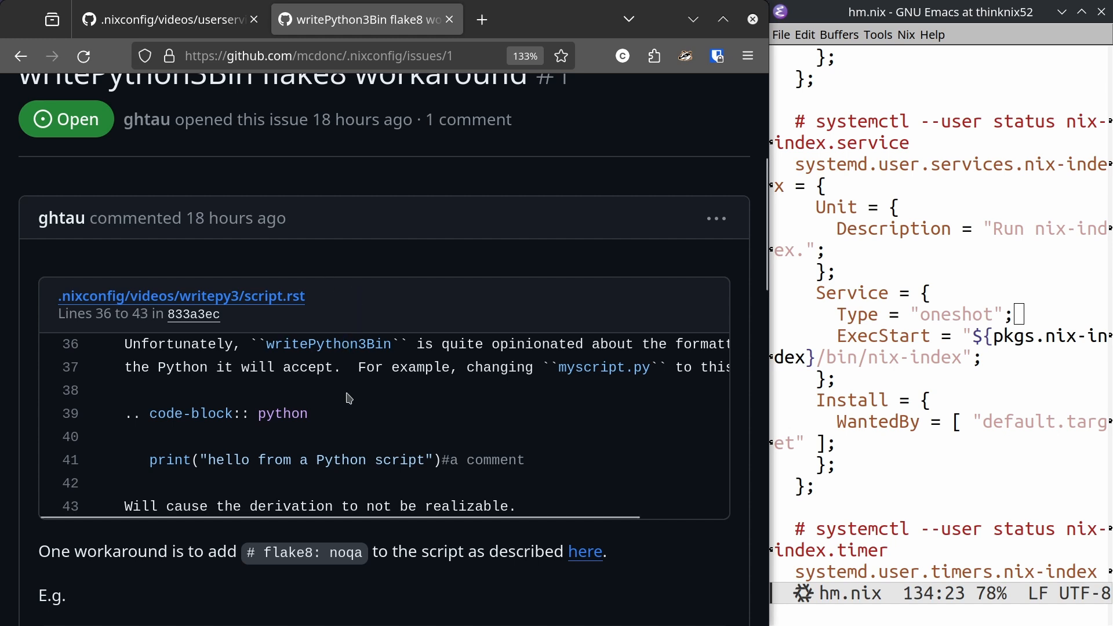
mouse_move(390, 427)
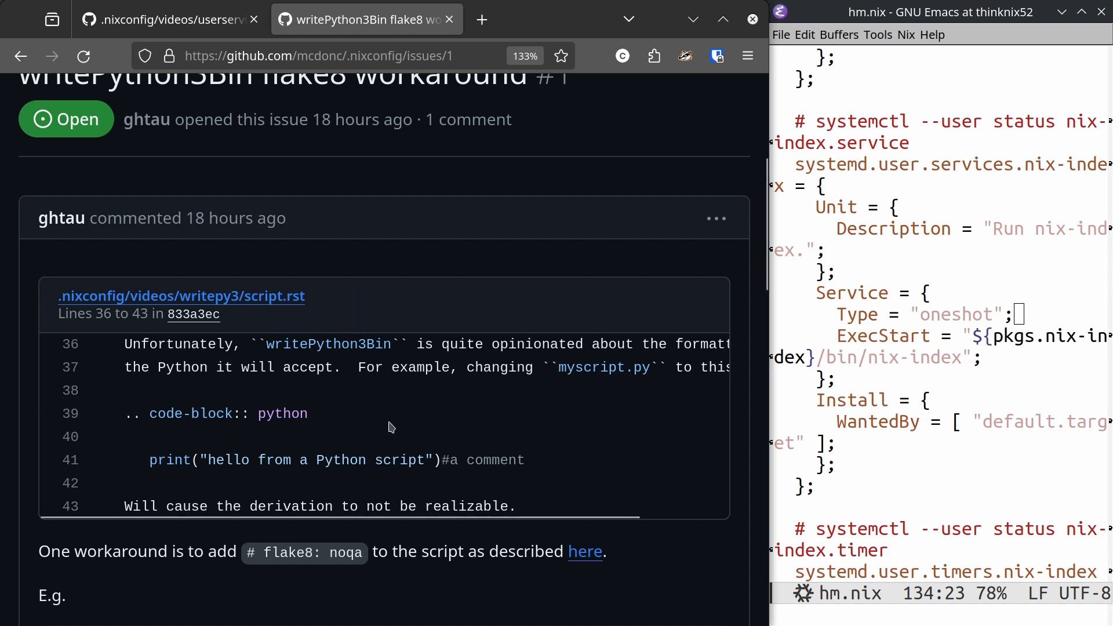
mouse_move(361, 344)
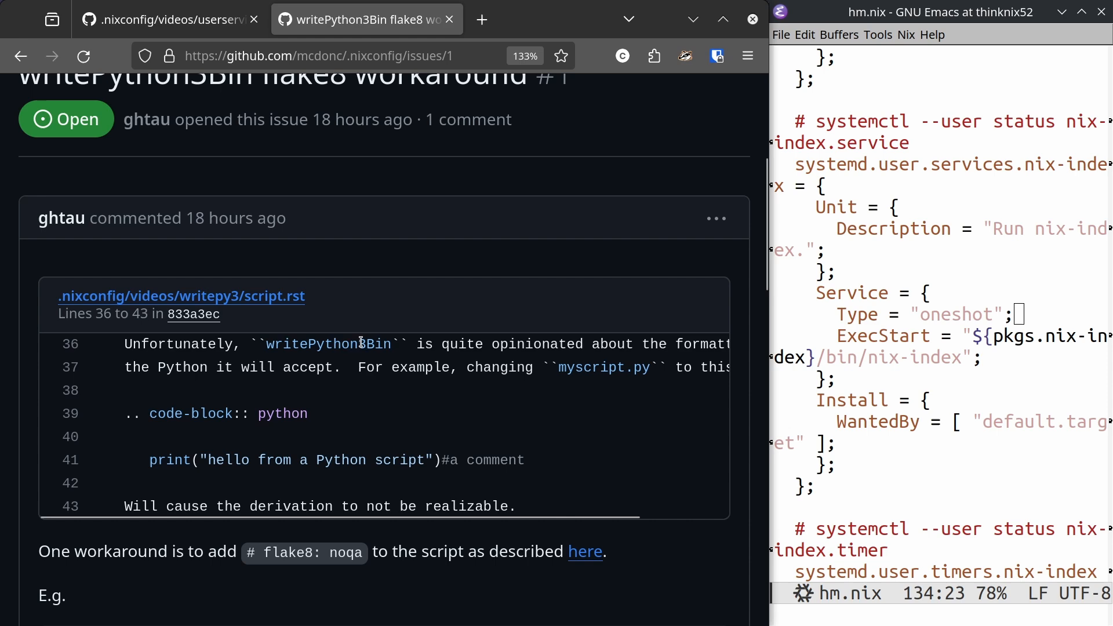
mouse_move(421, 369)
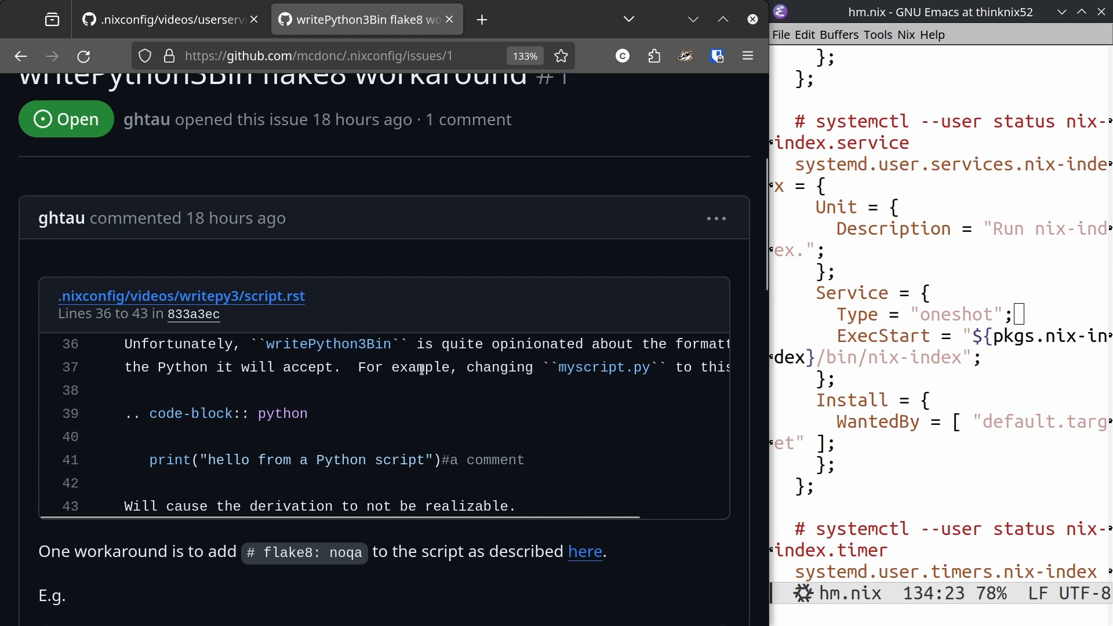
scroll("down", 3)
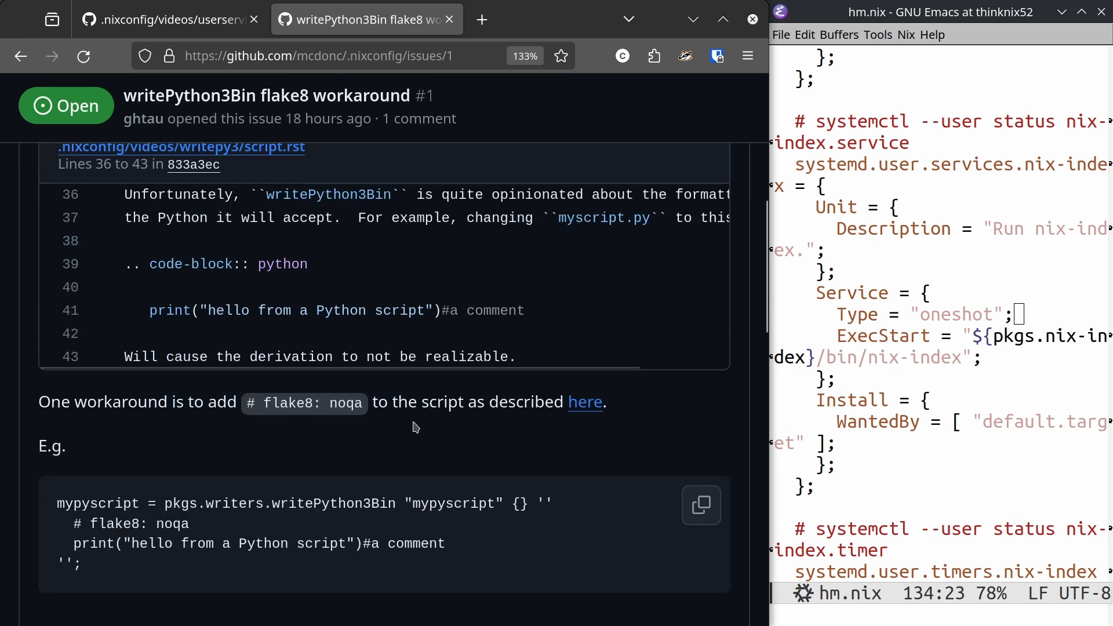
scroll("down", 3)
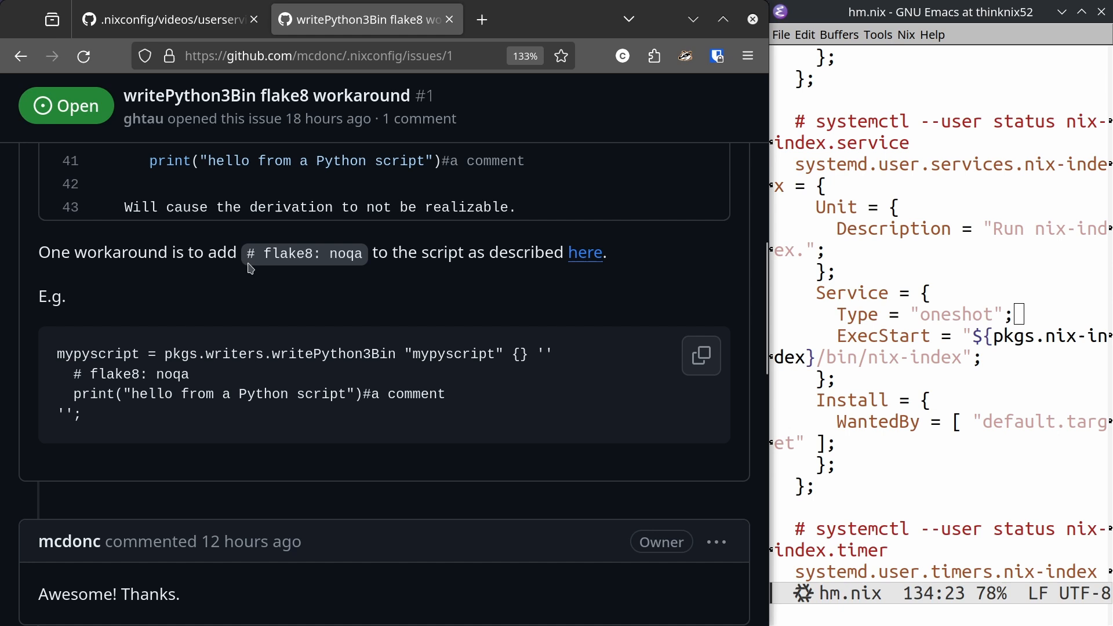
mouse_move(250, 358)
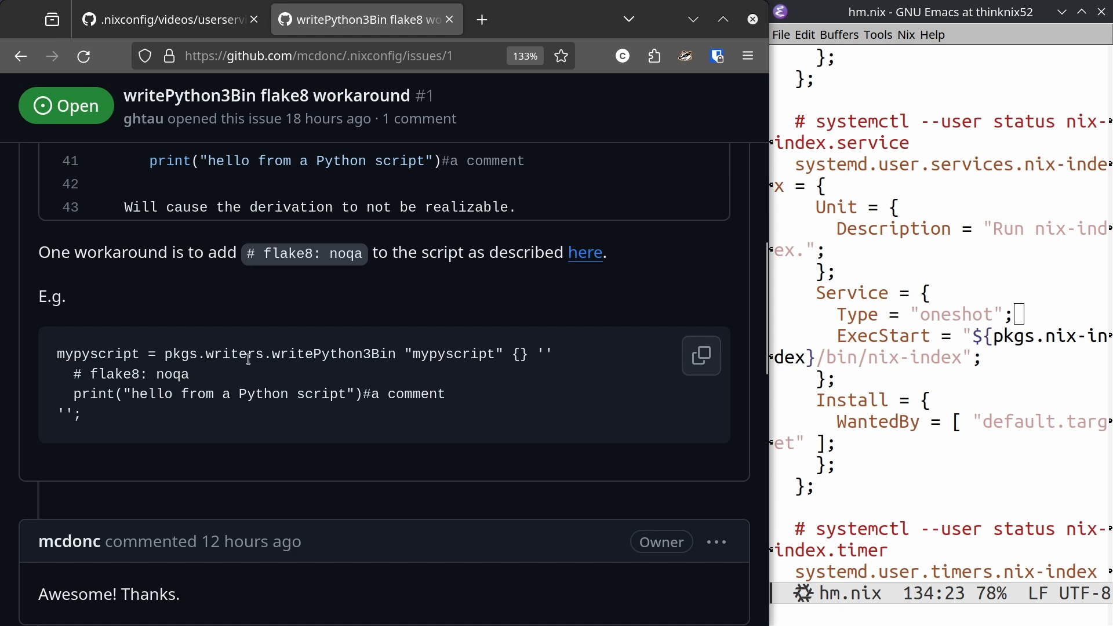
mouse_move(107, 377)
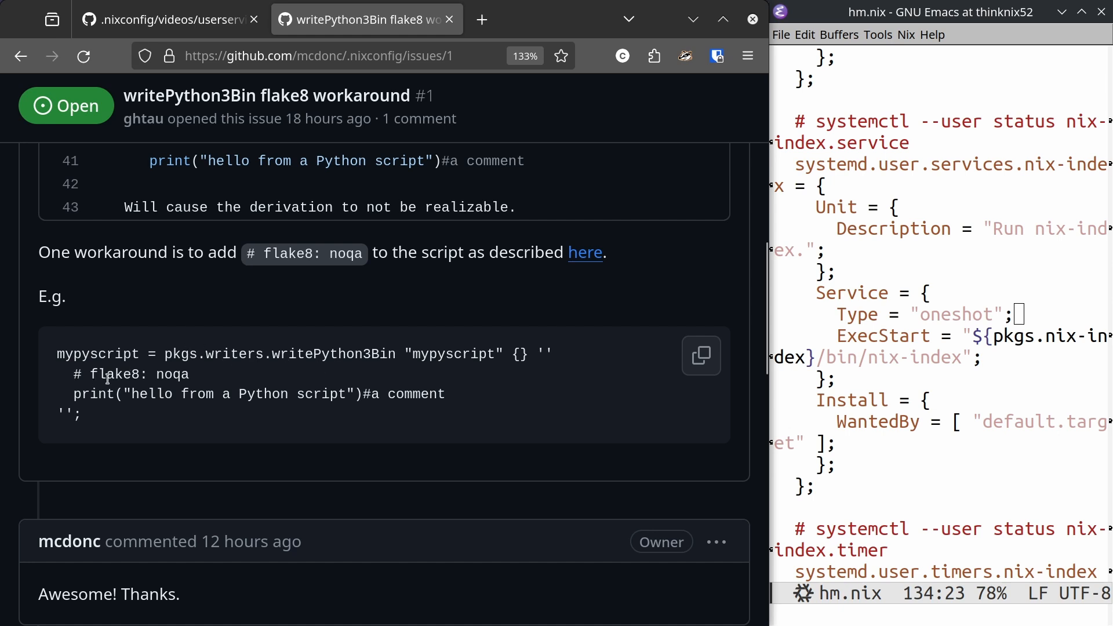
mouse_move(401, 298)
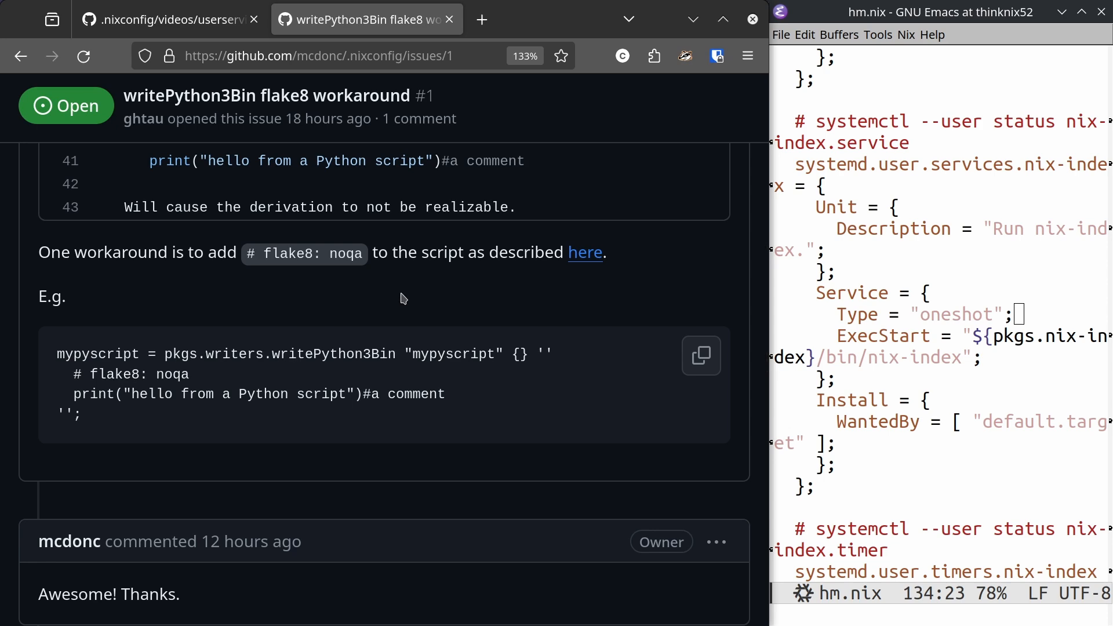
scroll("up", 3)
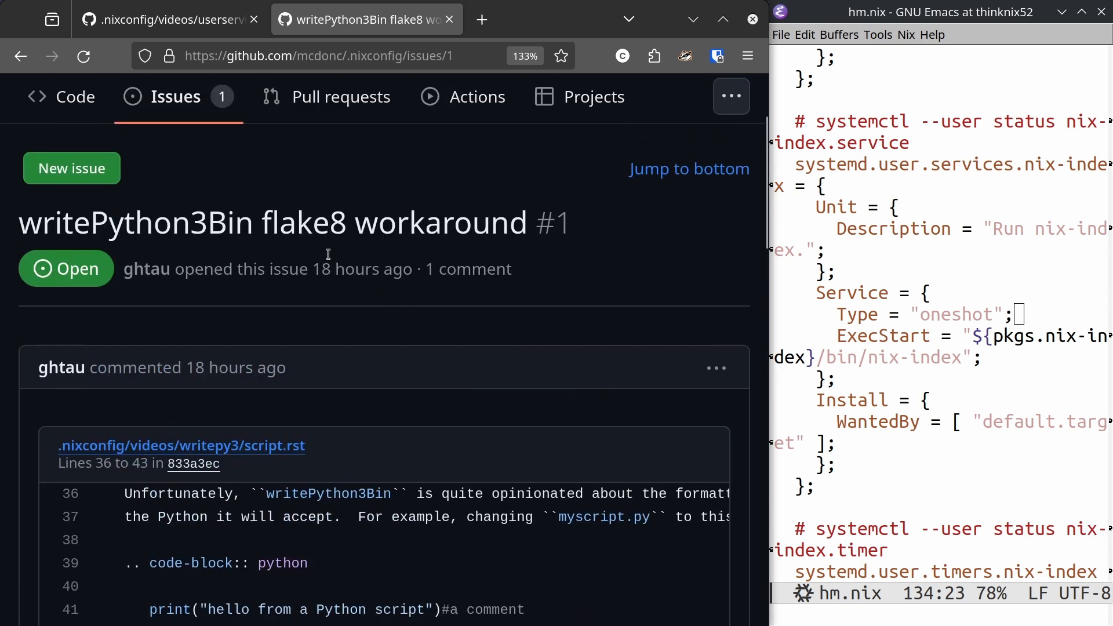
Read the userservice script.rst past Requisites toward 'Running A Program Every So Often'.
left_click(181, 446)
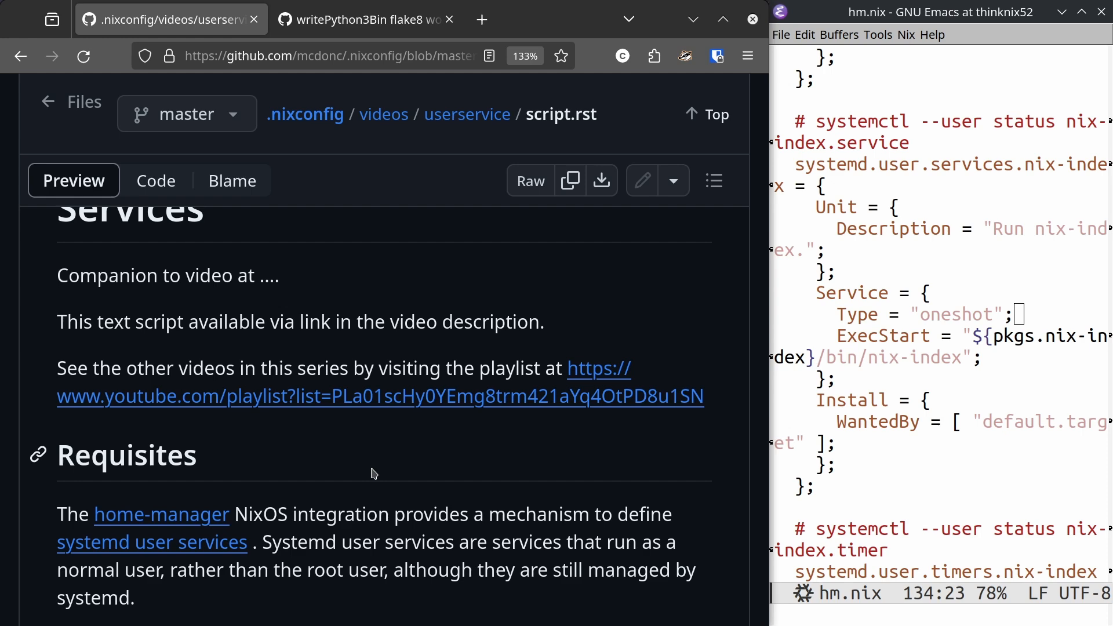
scroll("up", 3)
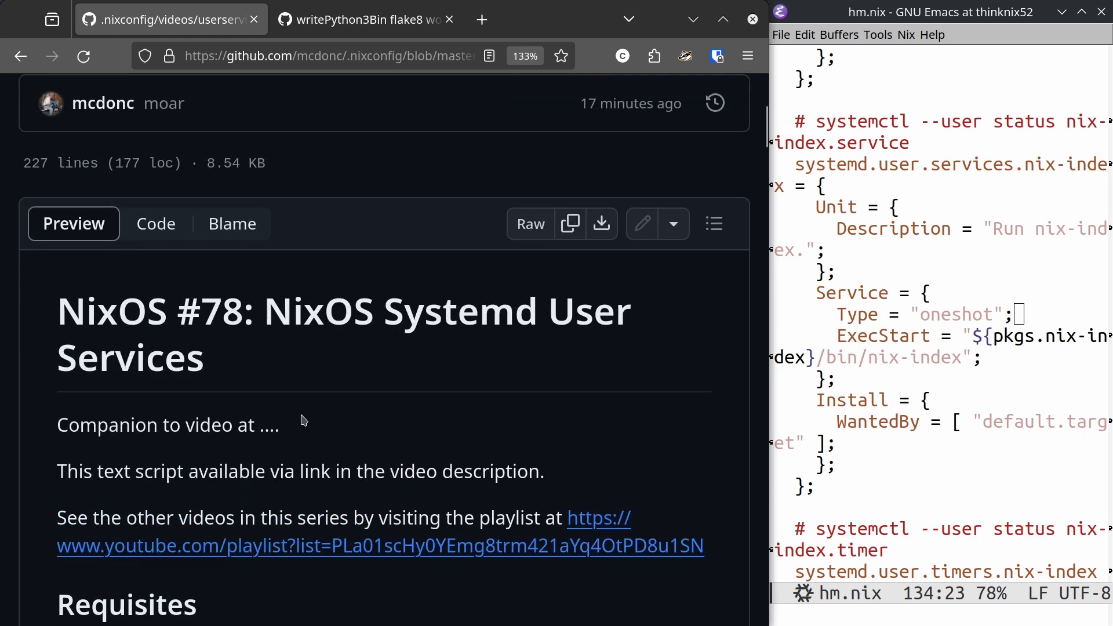
scroll("down", 3)
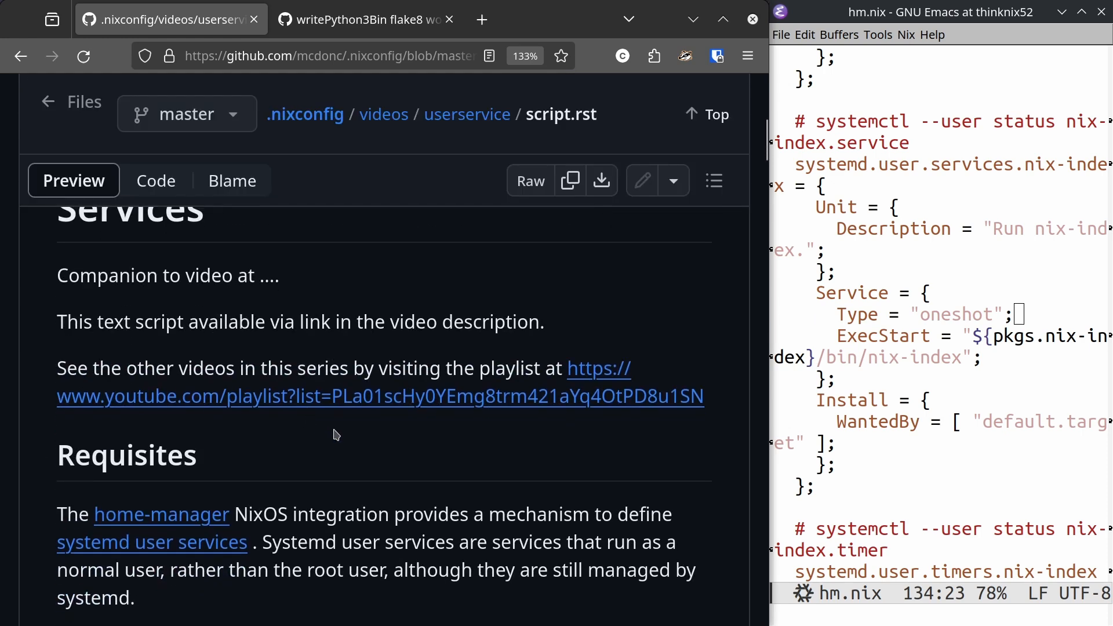
scroll("down", 3)
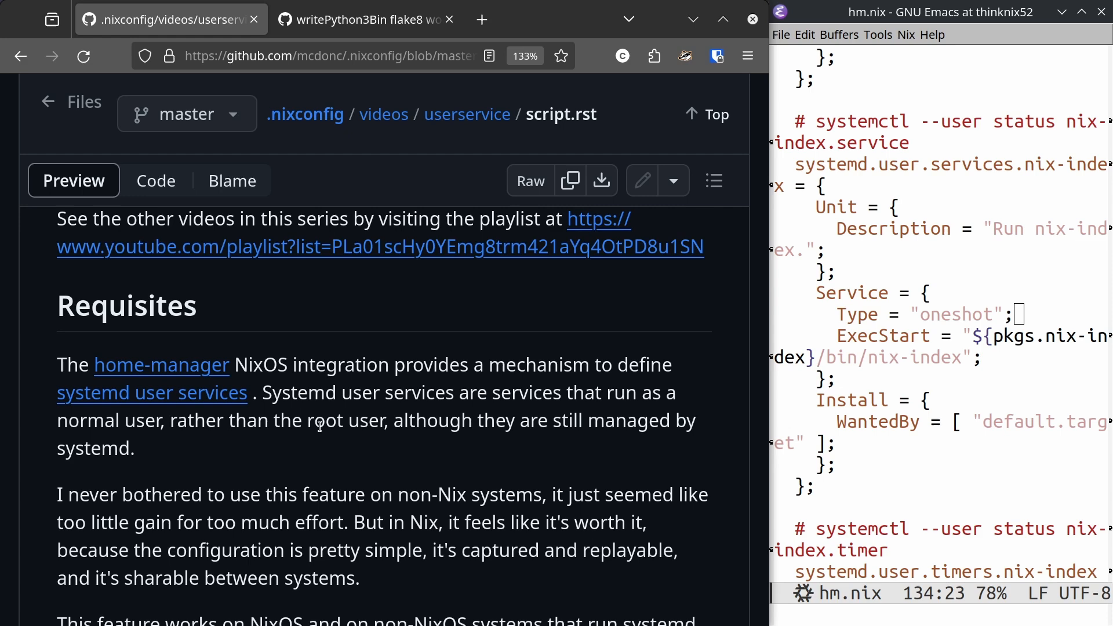
mouse_move(445, 375)
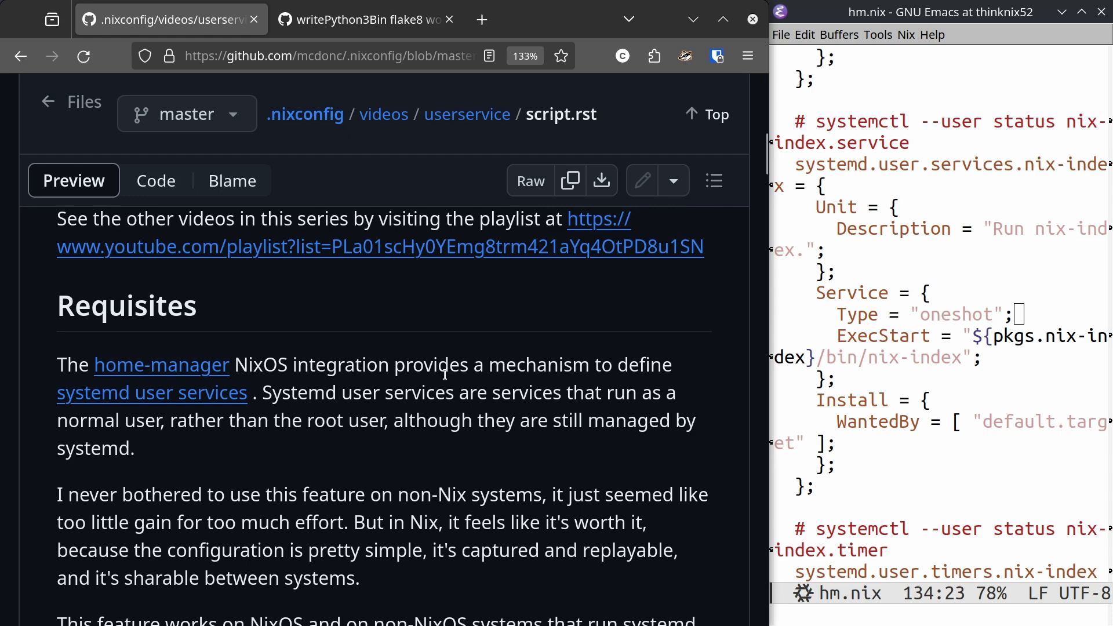
scroll("down", 3)
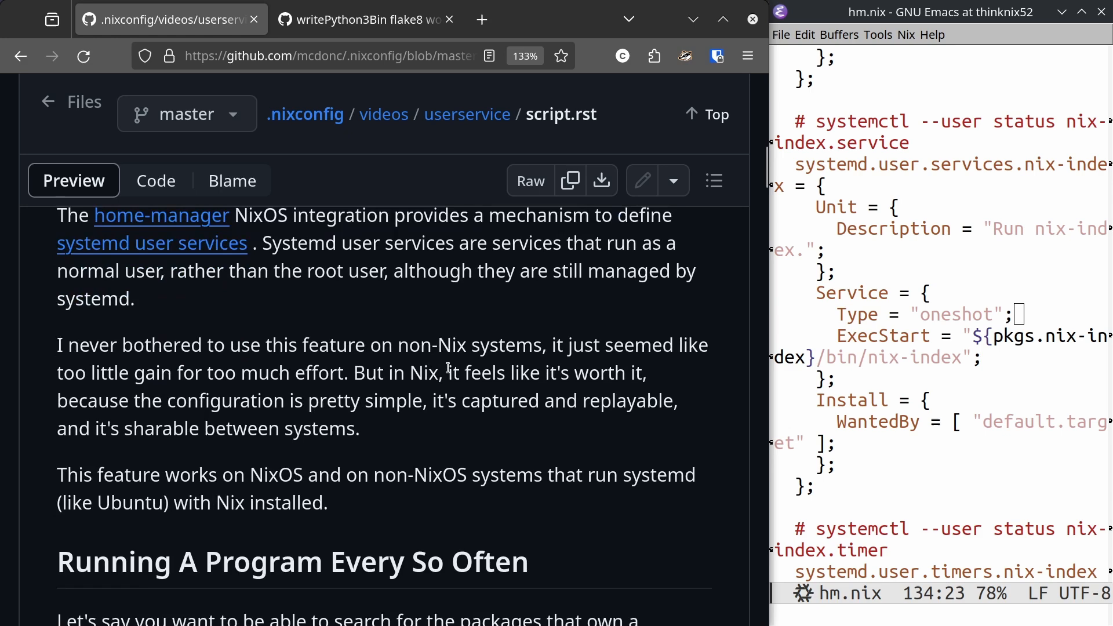
Read the script's nix-index, nix-locate and periodic reindexing explanation.
scroll("down", 3)
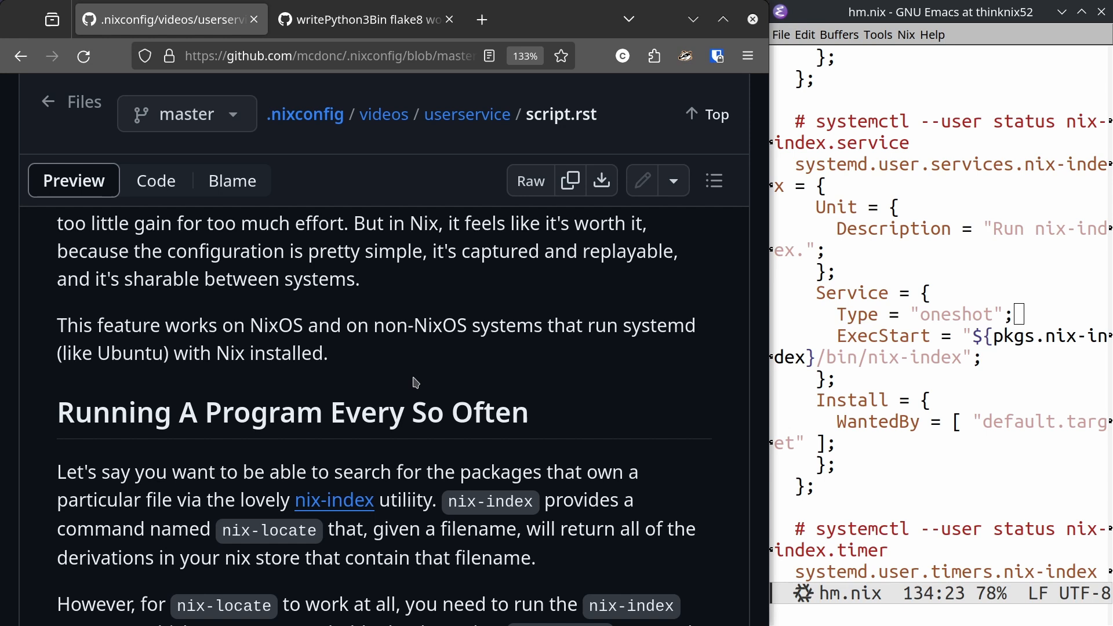
mouse_move(591, 385)
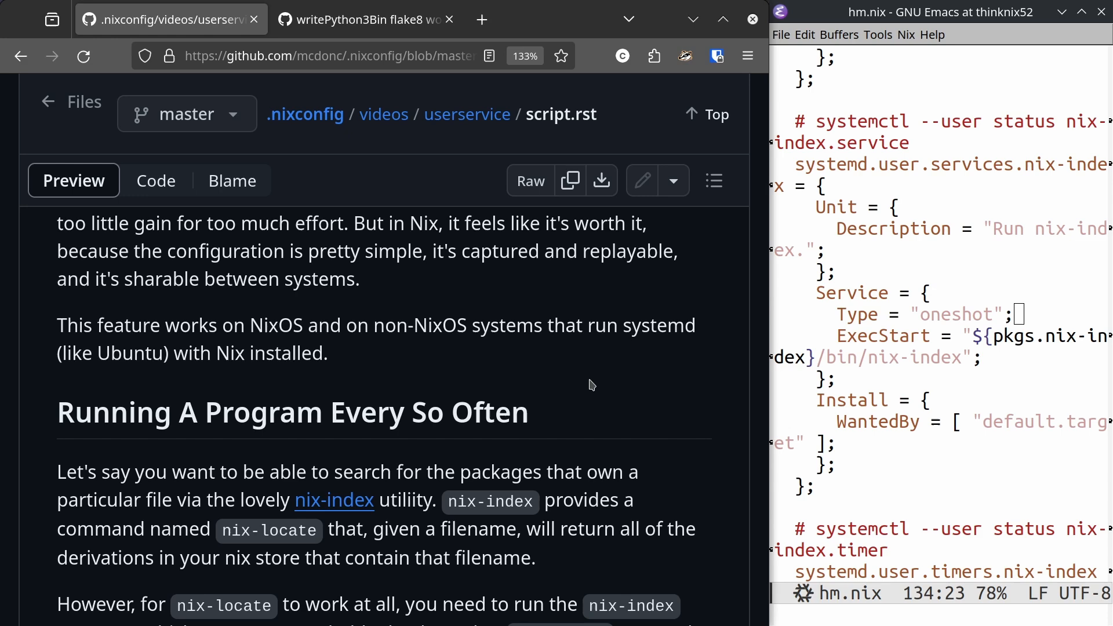
scroll("down", 3)
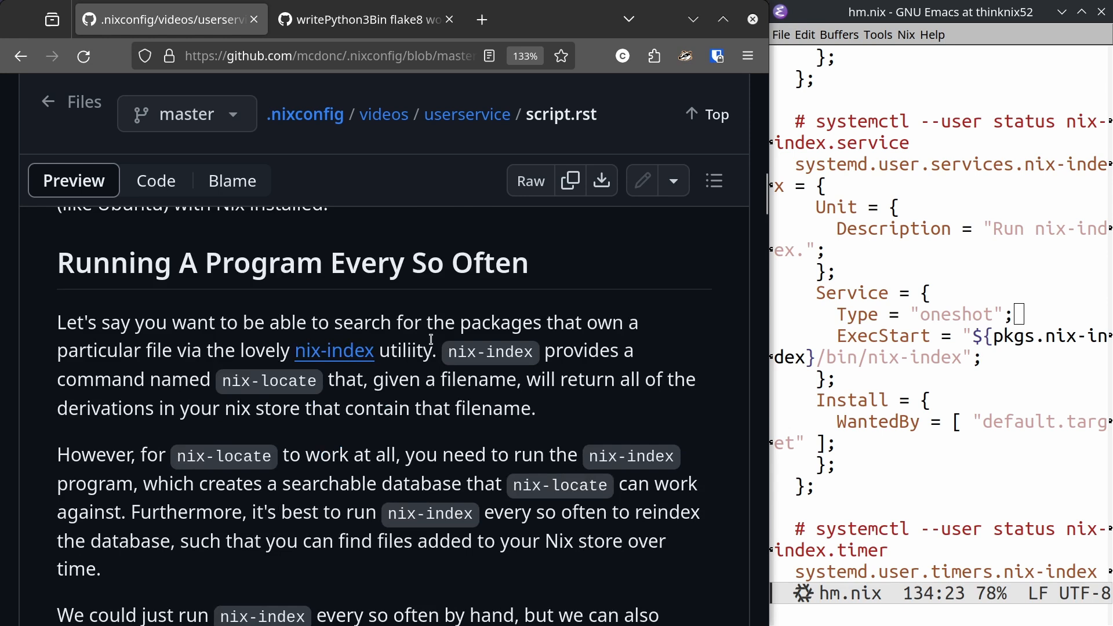
mouse_move(415, 355)
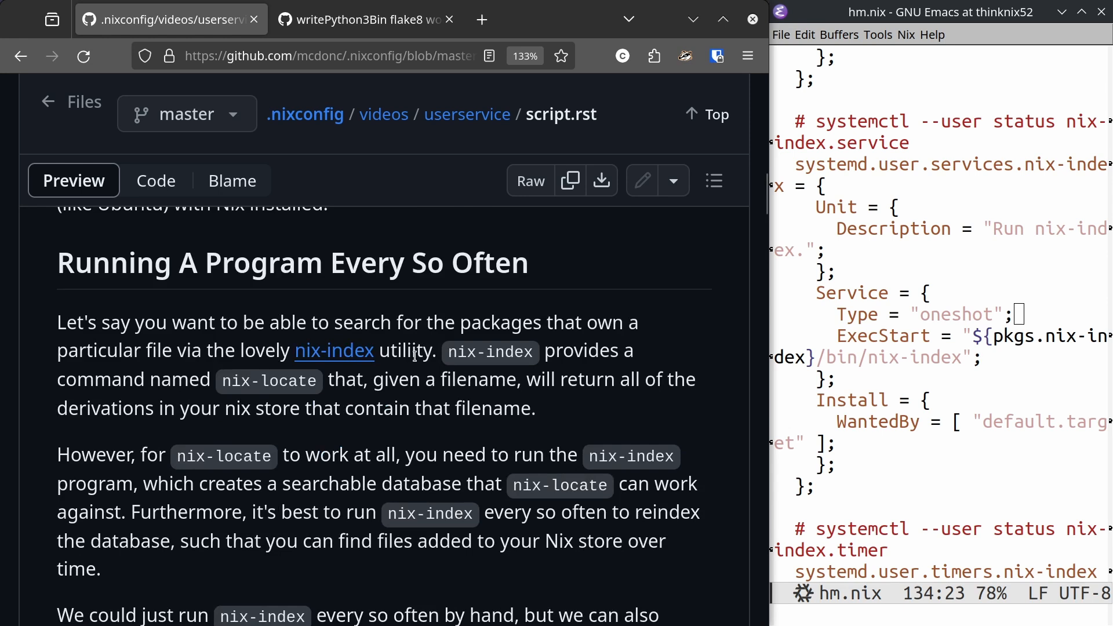
mouse_move(458, 344)
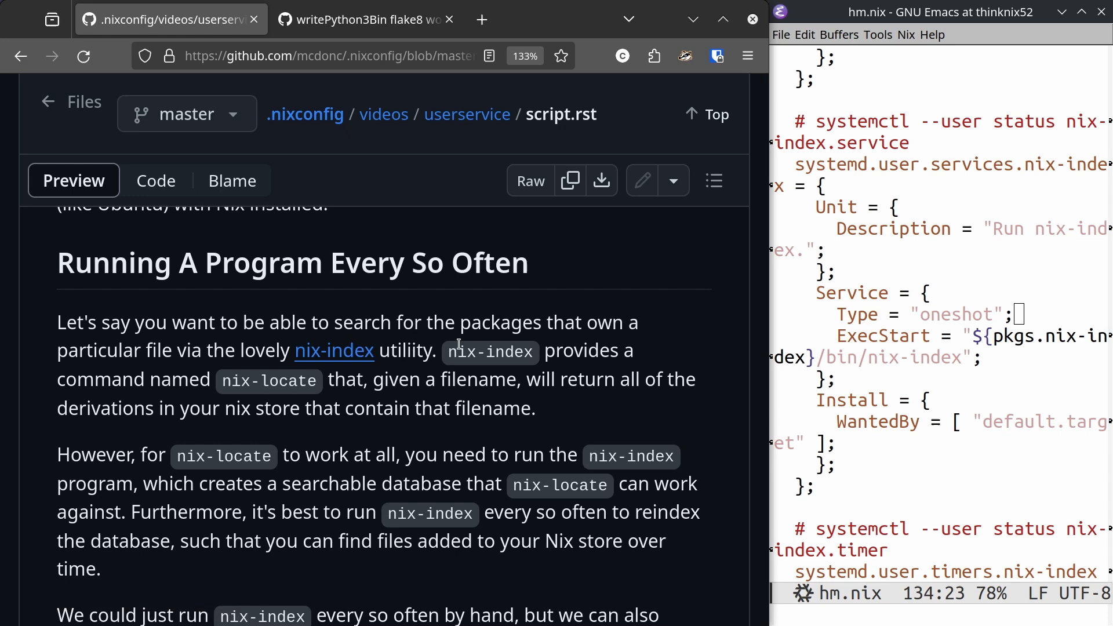
mouse_move(408, 464)
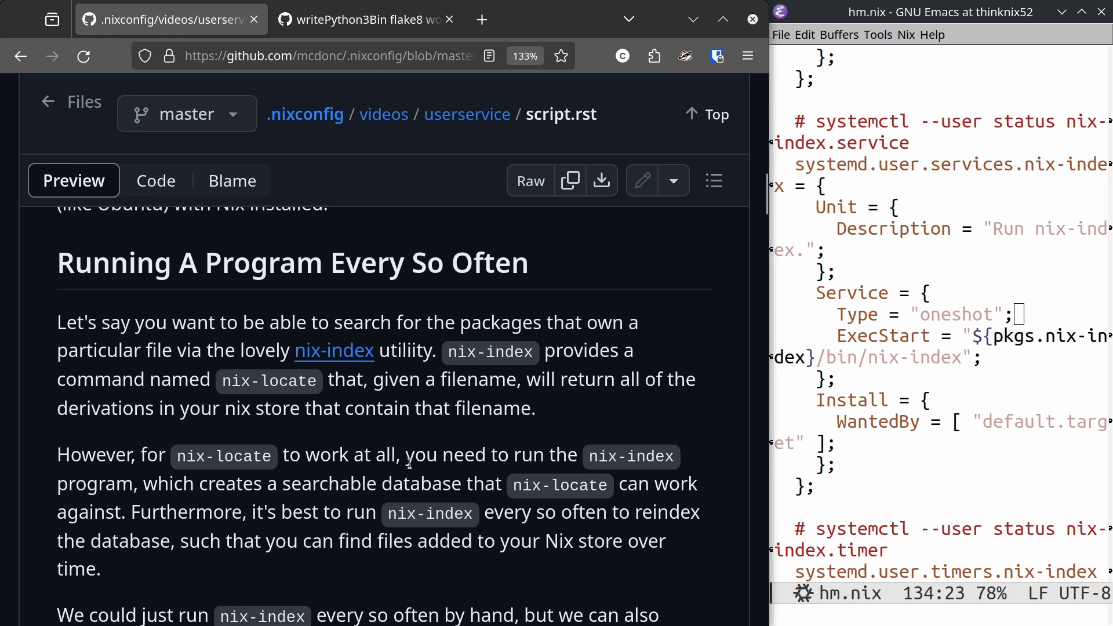
mouse_move(178, 607)
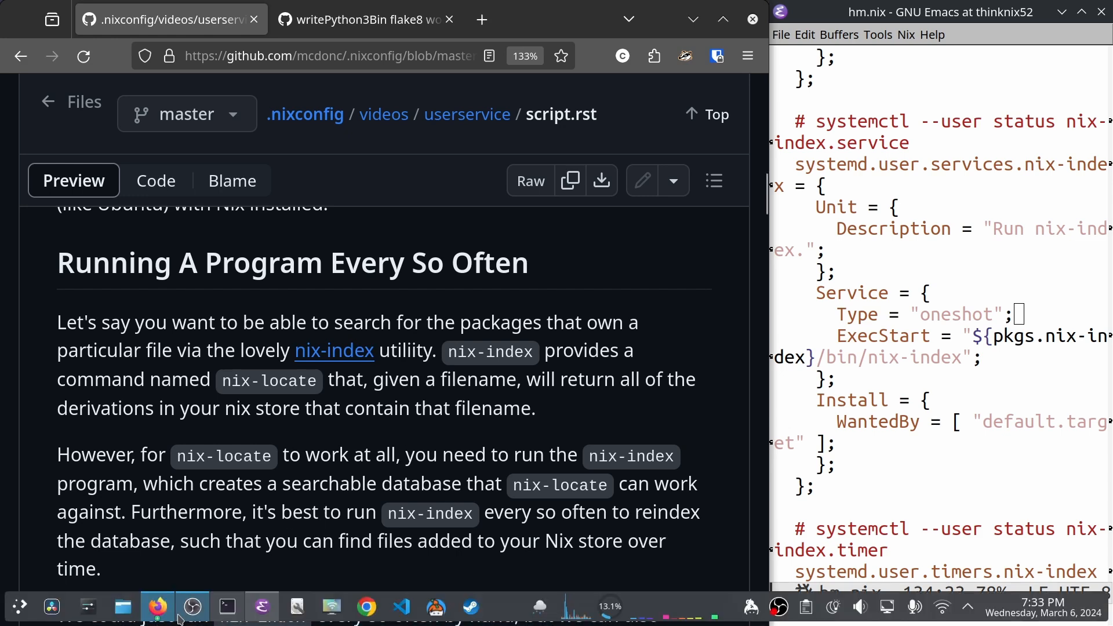
Run 'nix-locate libc.so' in a new terminal to list matching /nix/store paths.
left_click(225, 606)
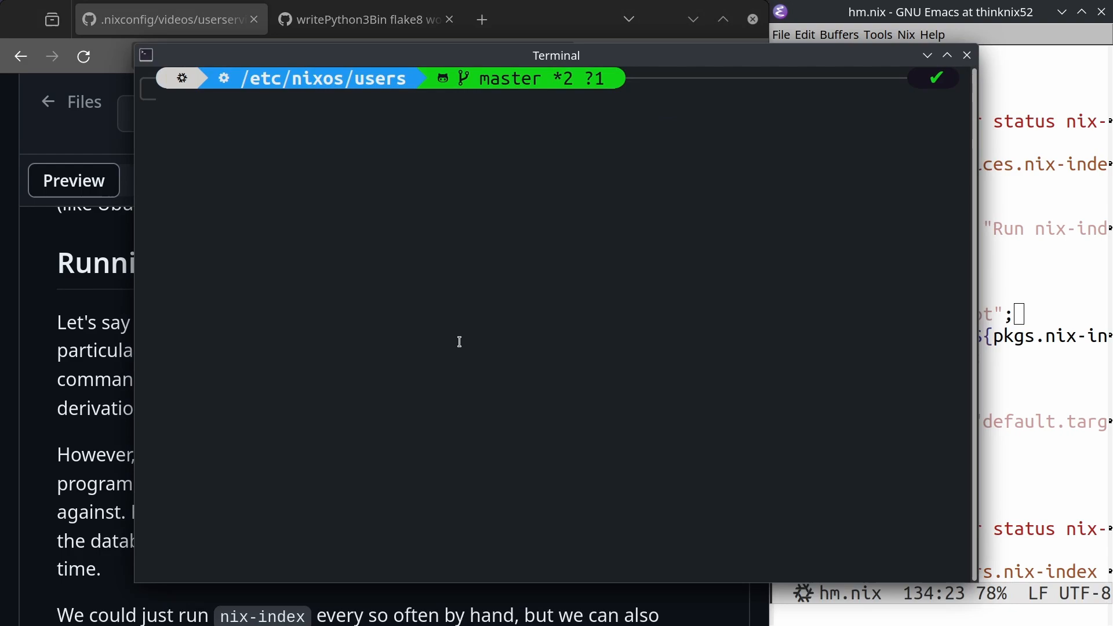
type("nix-locate libc")
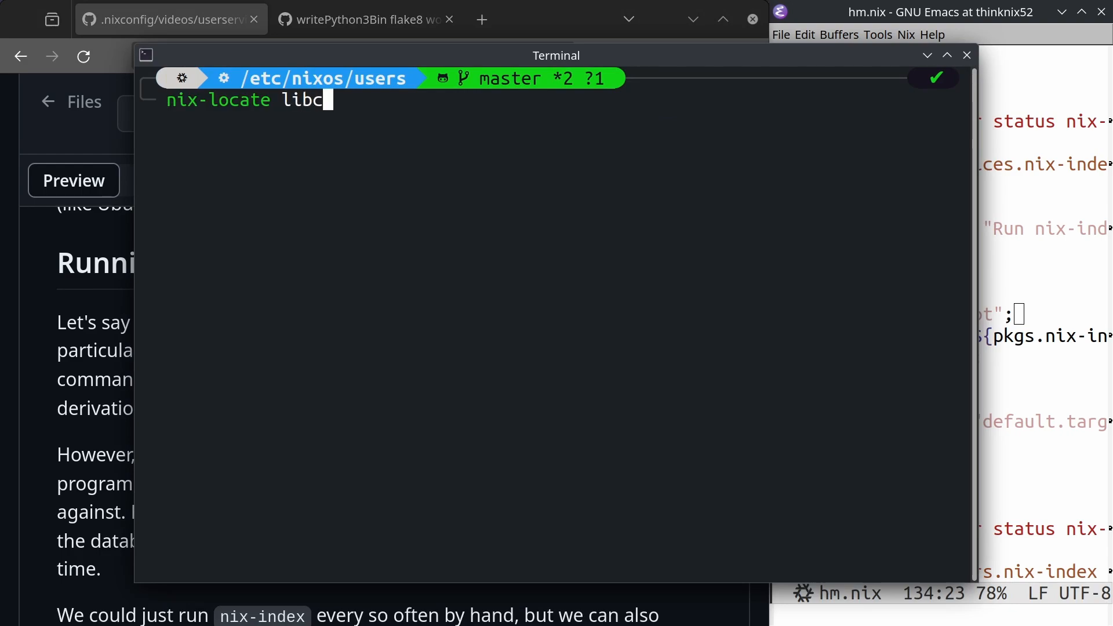
type(".so")
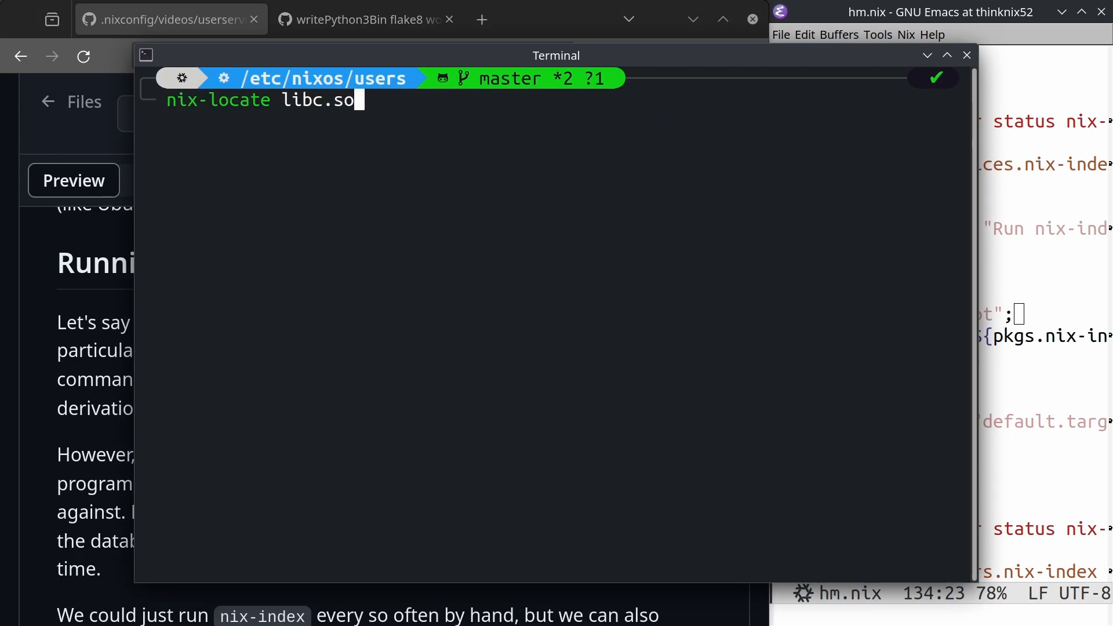
key("Return")
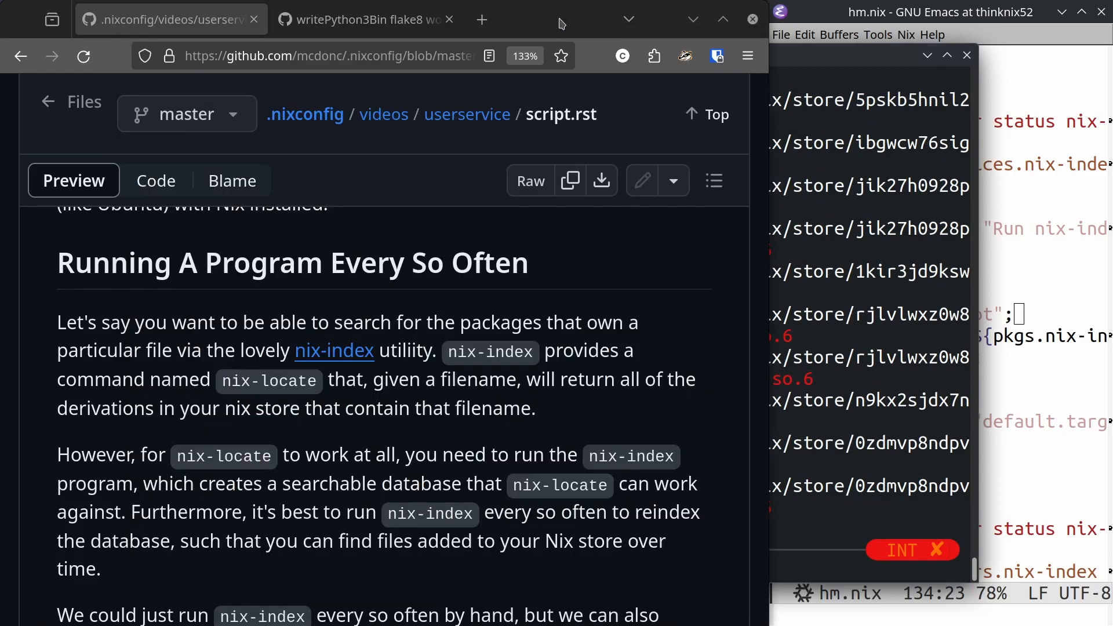
Read down to the systemd.user.services.nix-index definition and the start of the timer block.
scroll("down", 3)
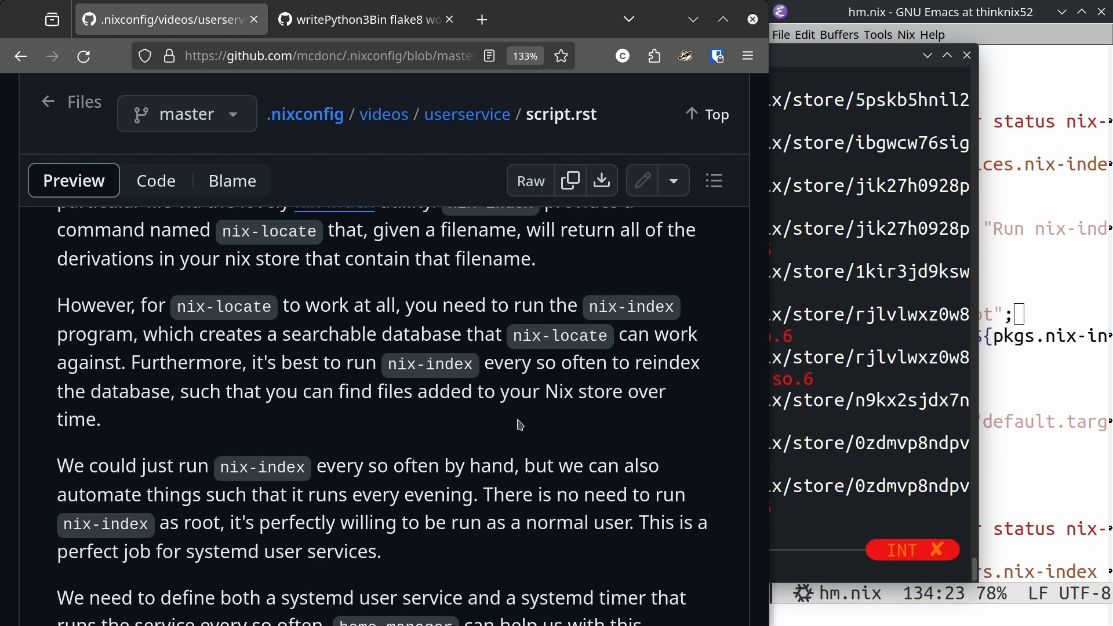
scroll("down", 3)
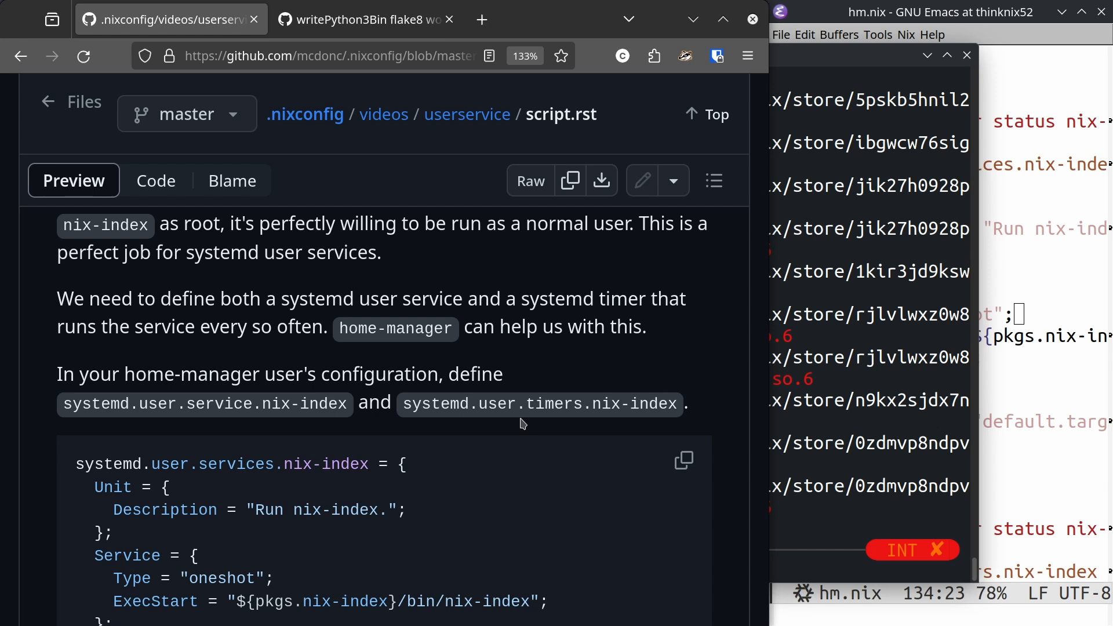
mouse_move(546, 375)
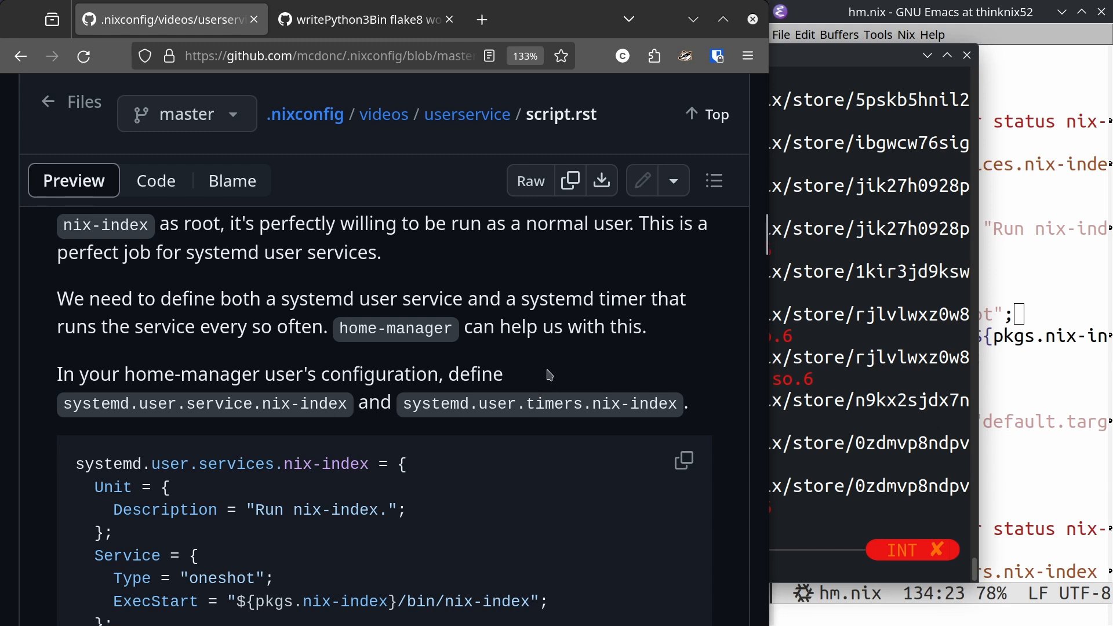
scroll("down", 3)
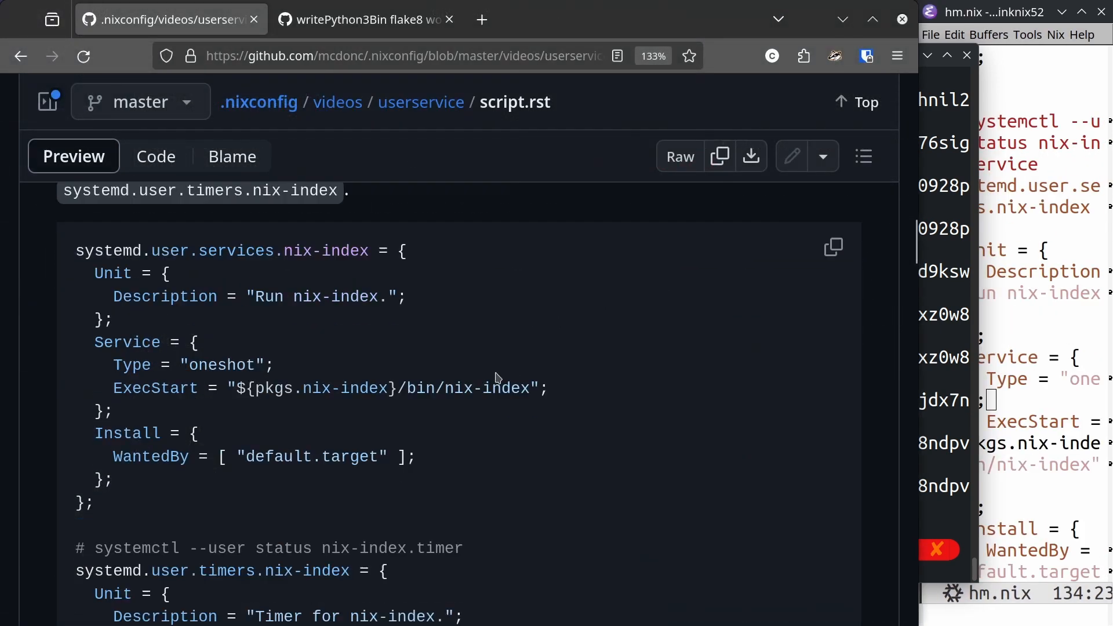
Show hm.nix's nix-index service block in an enlarged Emacs window.
scroll("up", 3)
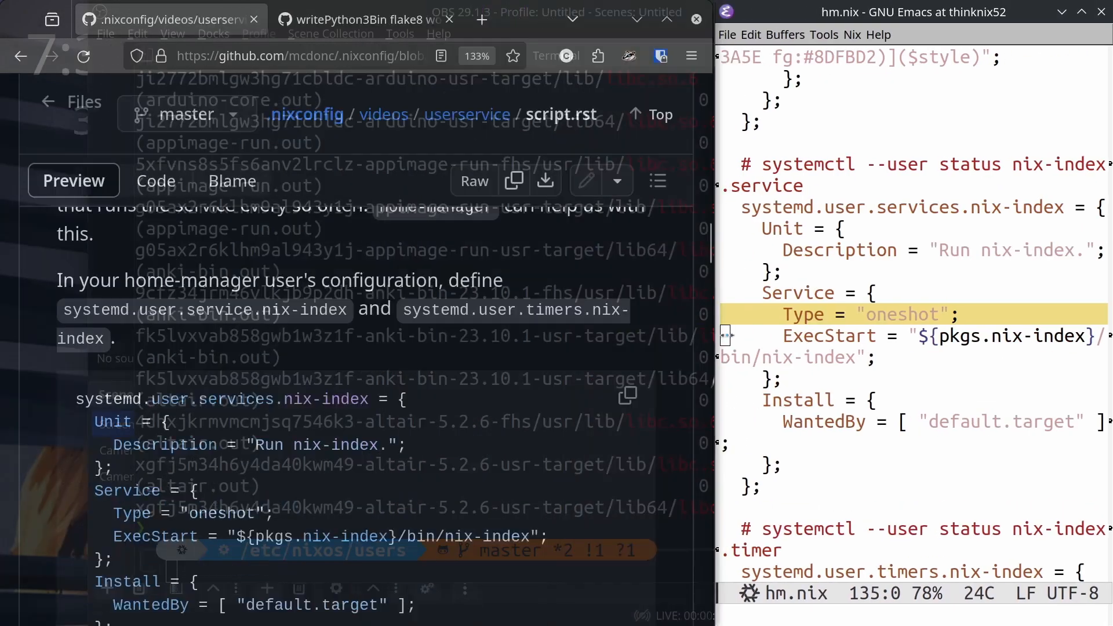
scroll("down", 3)
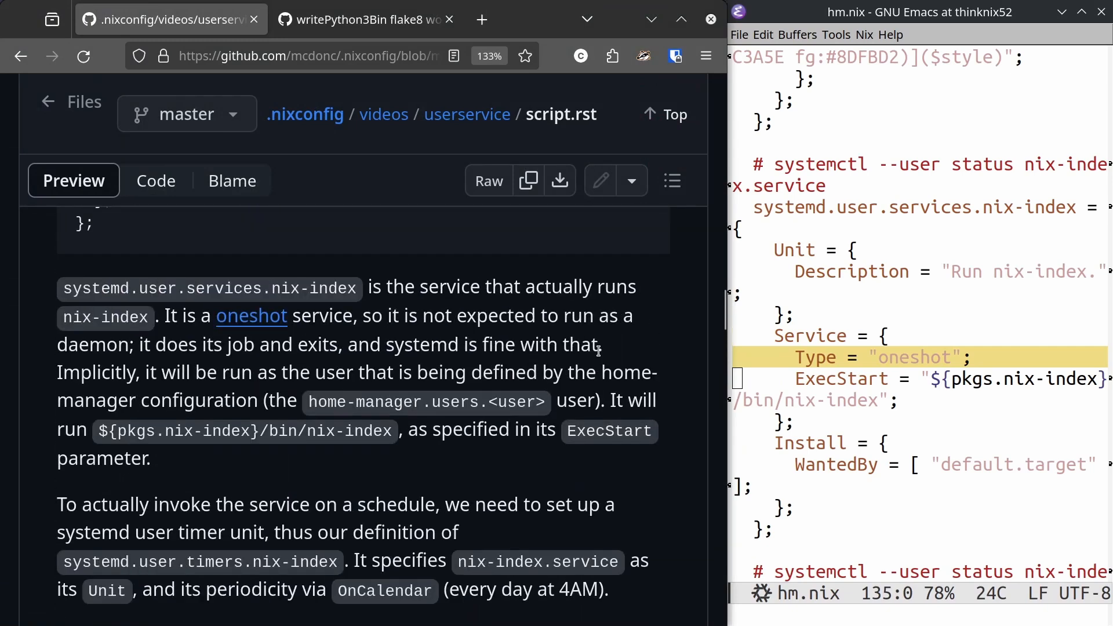
right_click(251, 316)
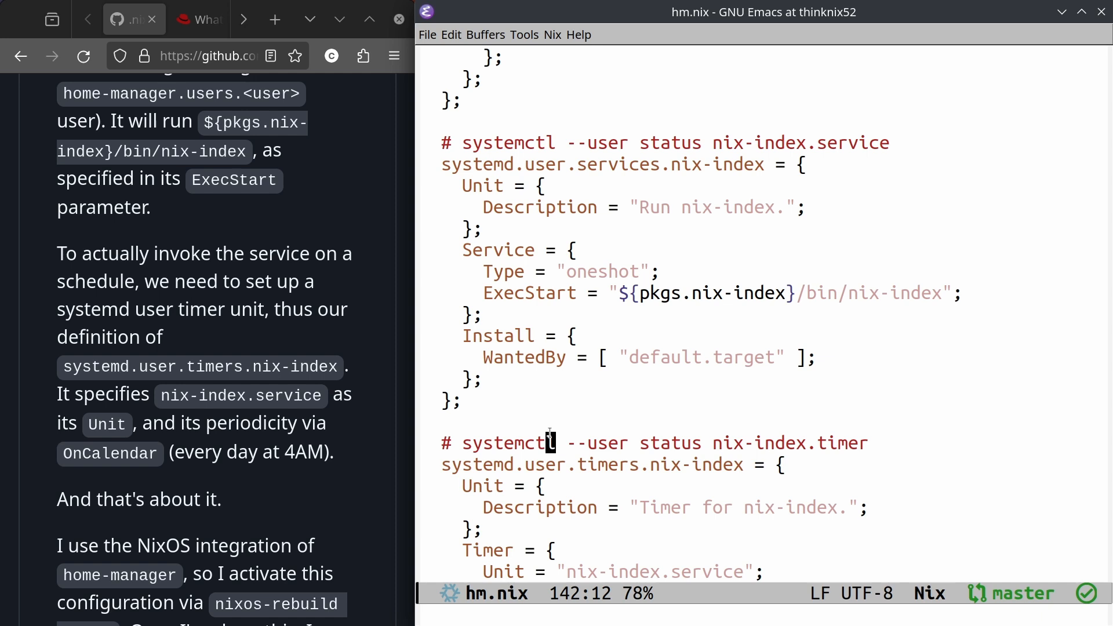
Show hm.nix's systemd.user.timers.nix-index block with its daily 04:00 OnCalendar schedule.
left_click(551, 442)
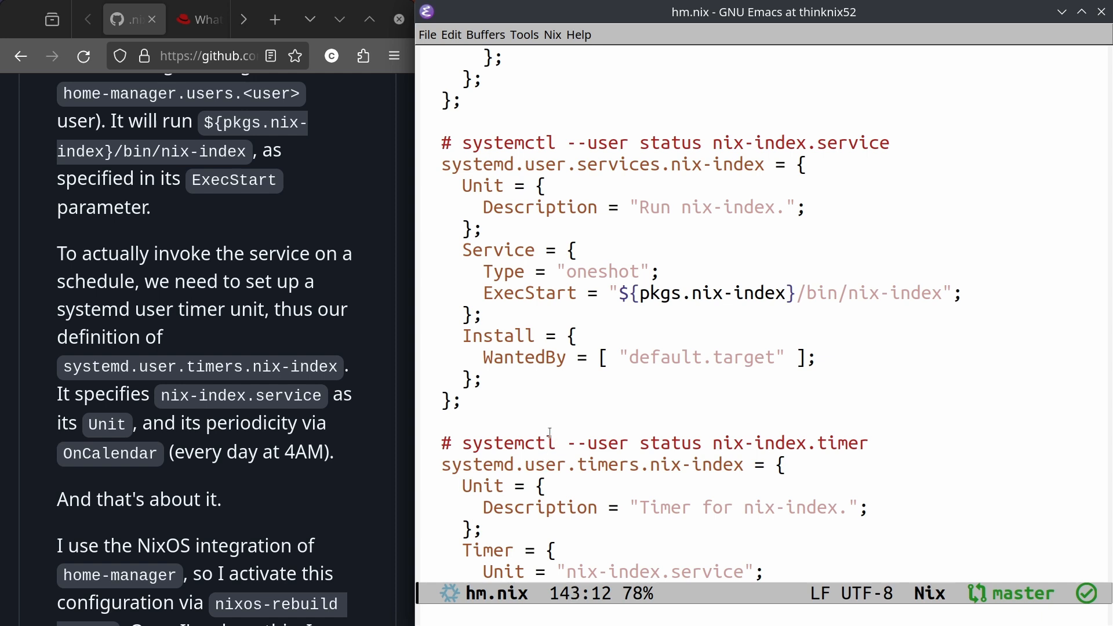
scroll("down", 3)
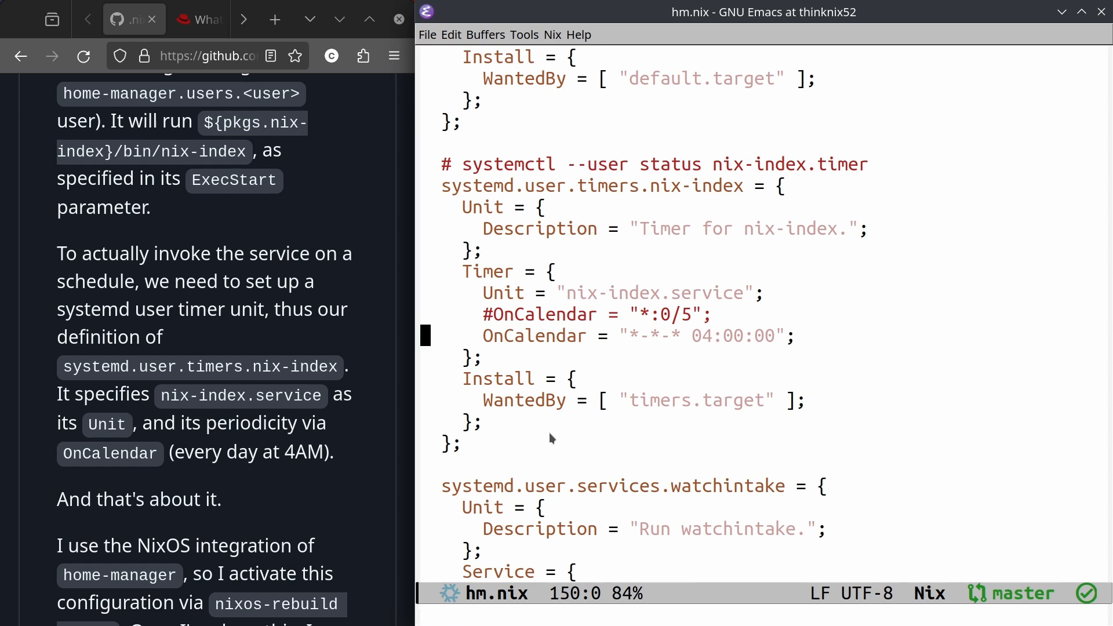
scroll("up", 3)
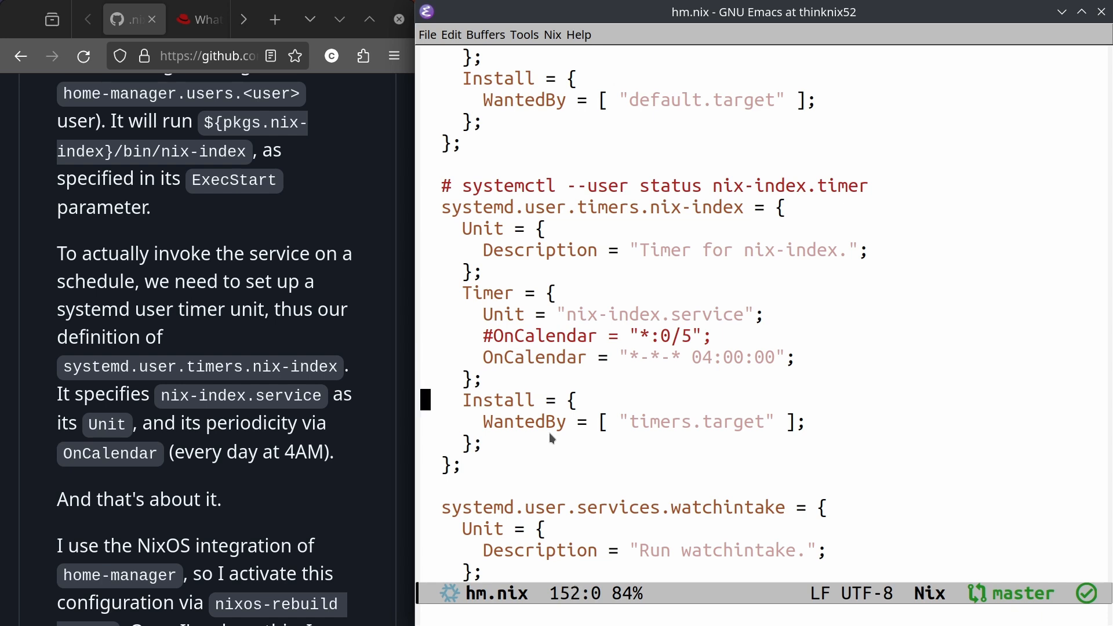
scroll("down", 3)
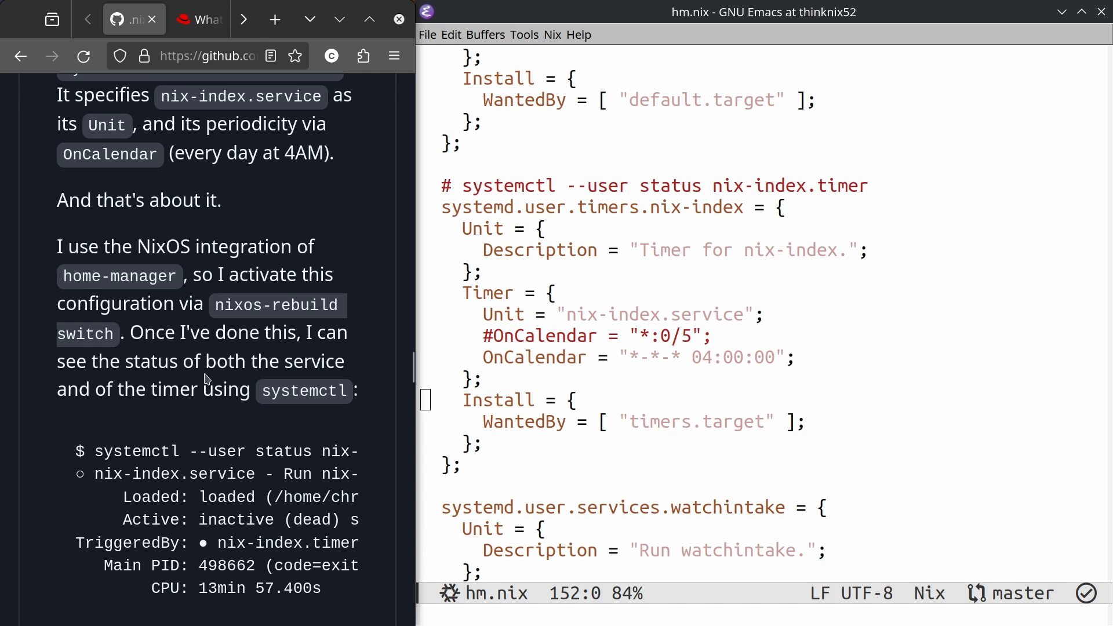
mouse_move(259, 598)
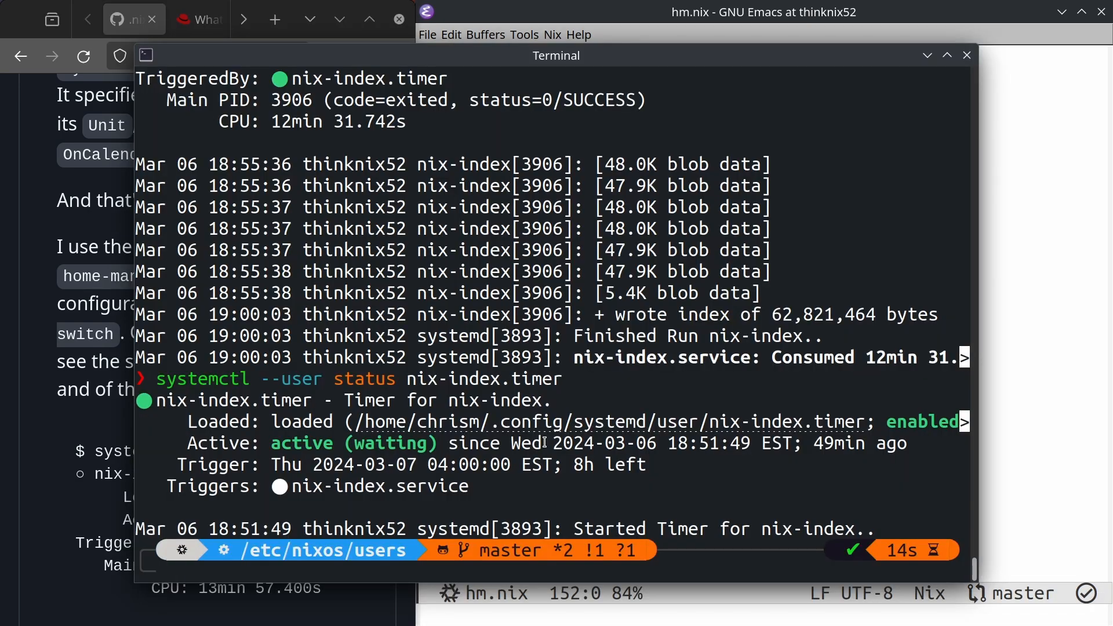
Review the nix-index.timer status output, which shows it active and waiting.
scroll("down", 3)
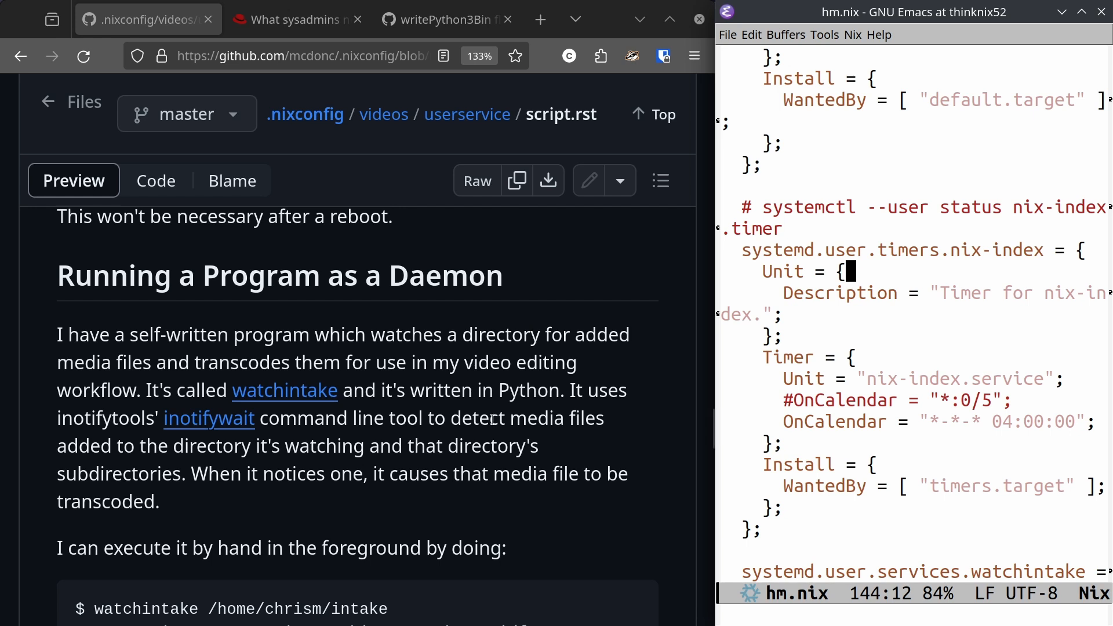
mouse_move(208, 418)
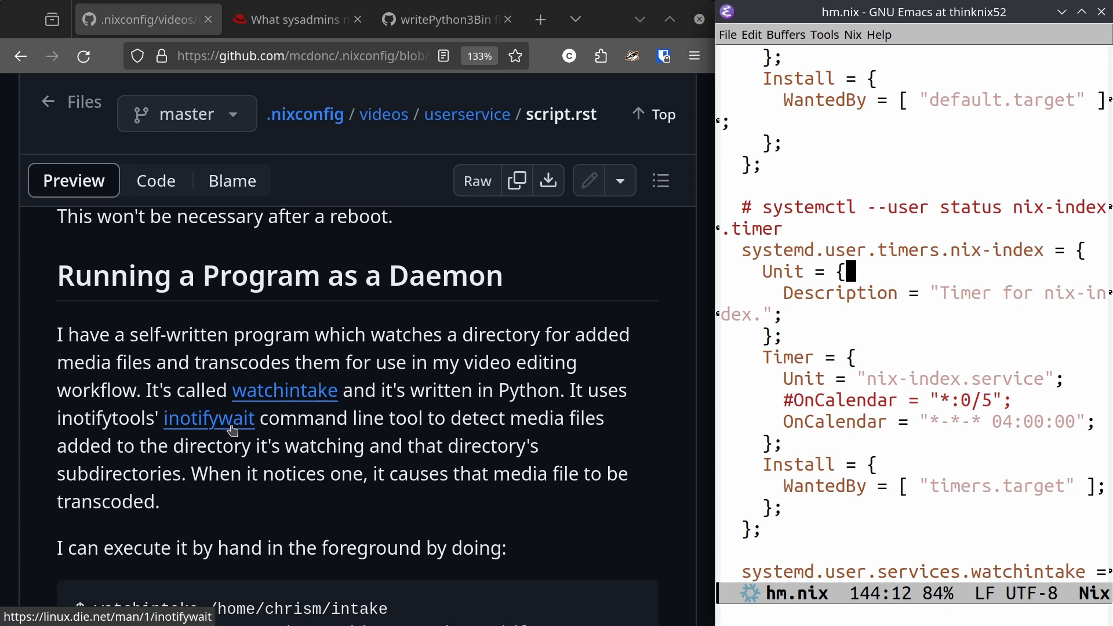
mouse_move(324, 418)
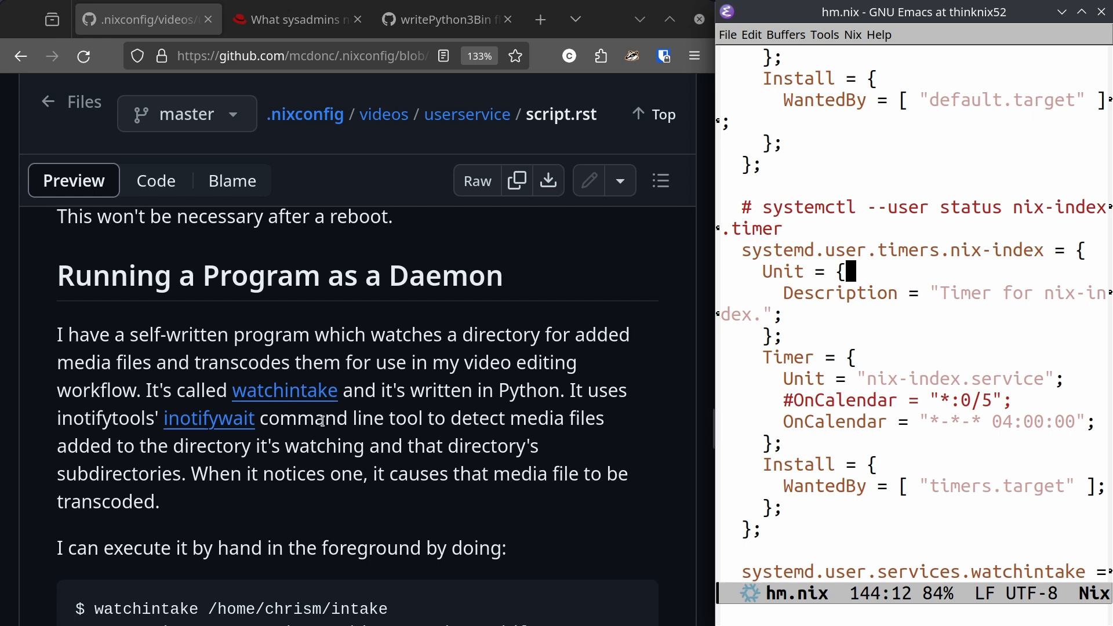
mouse_move(296, 433)
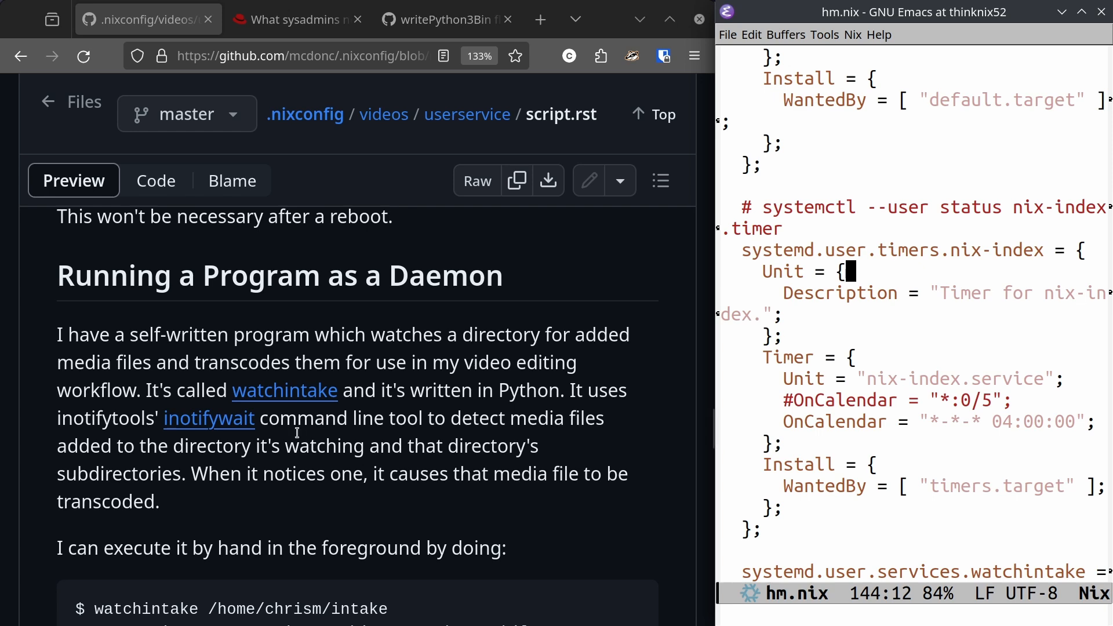
Read the 'Running a Program as a Daemon' section through watchintake's manual run and service definition.
scroll("down", 3)
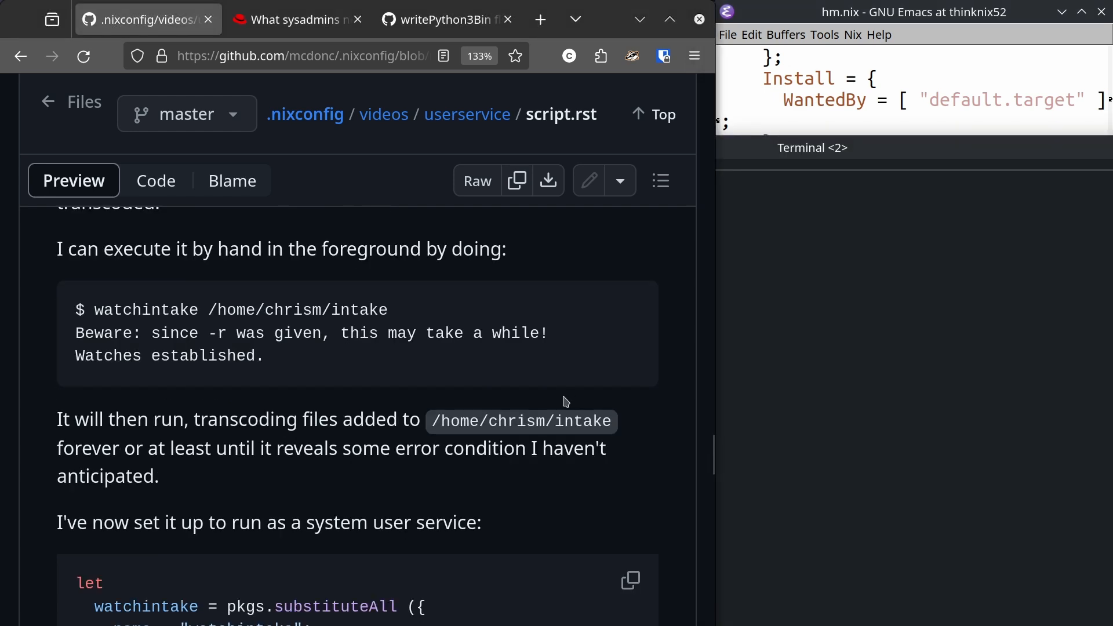
scroll("down", 3)
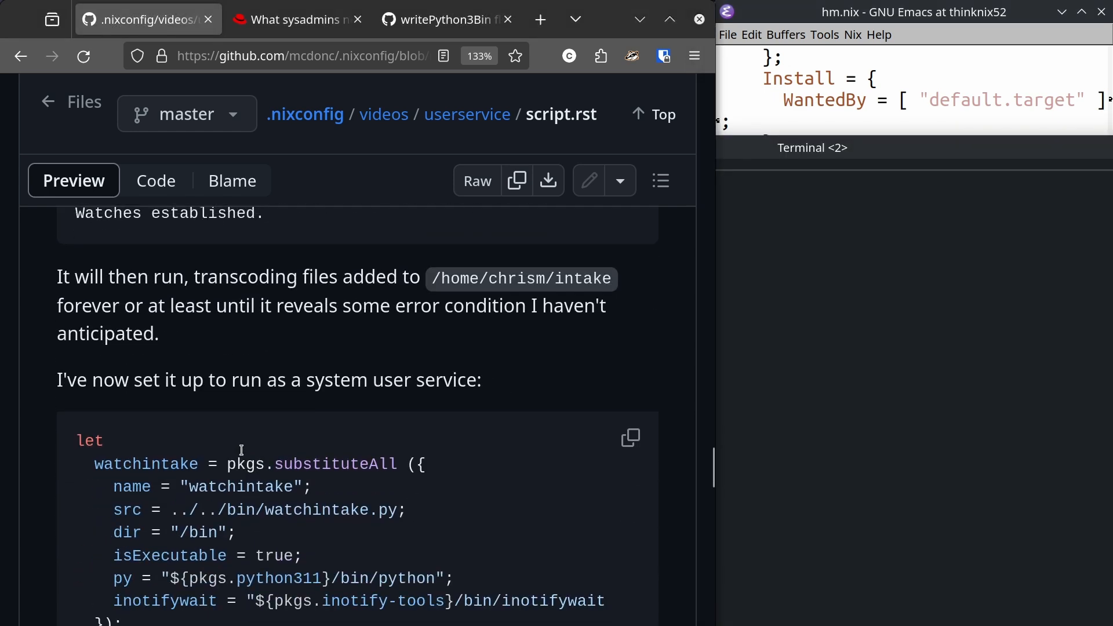
scroll("down", 3)
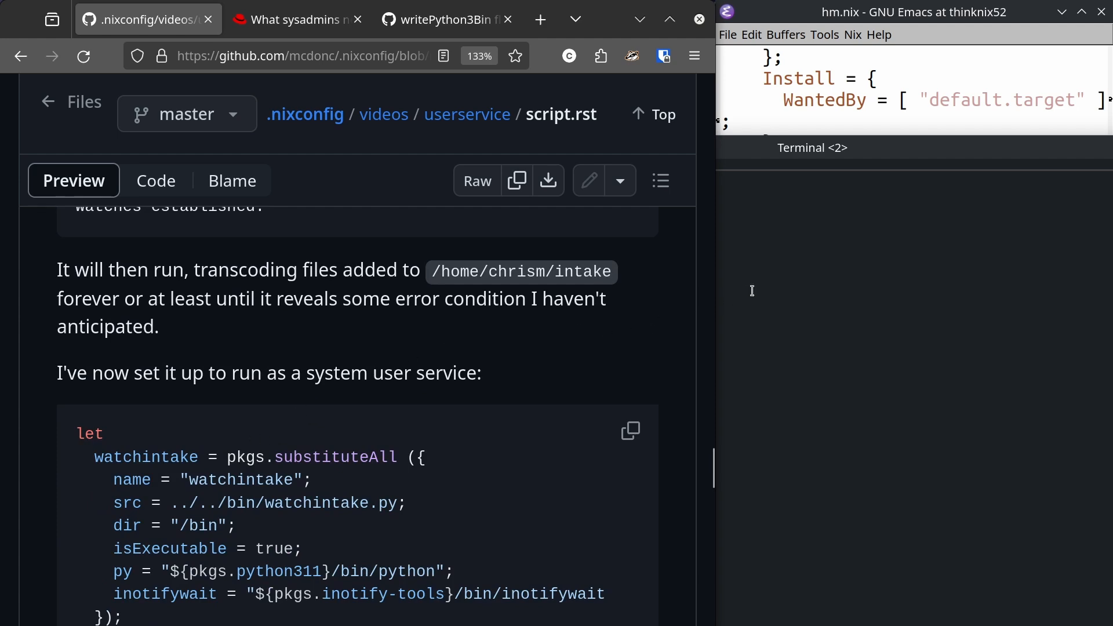
mouse_move(712, 161)
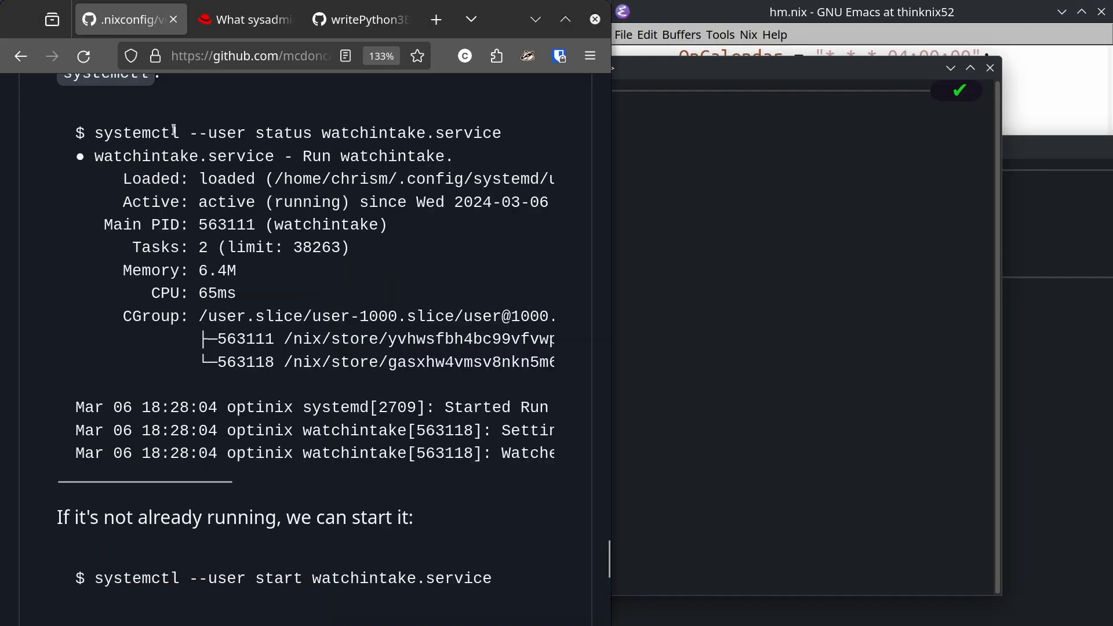
mouse_move(655, 76)
type("jo")
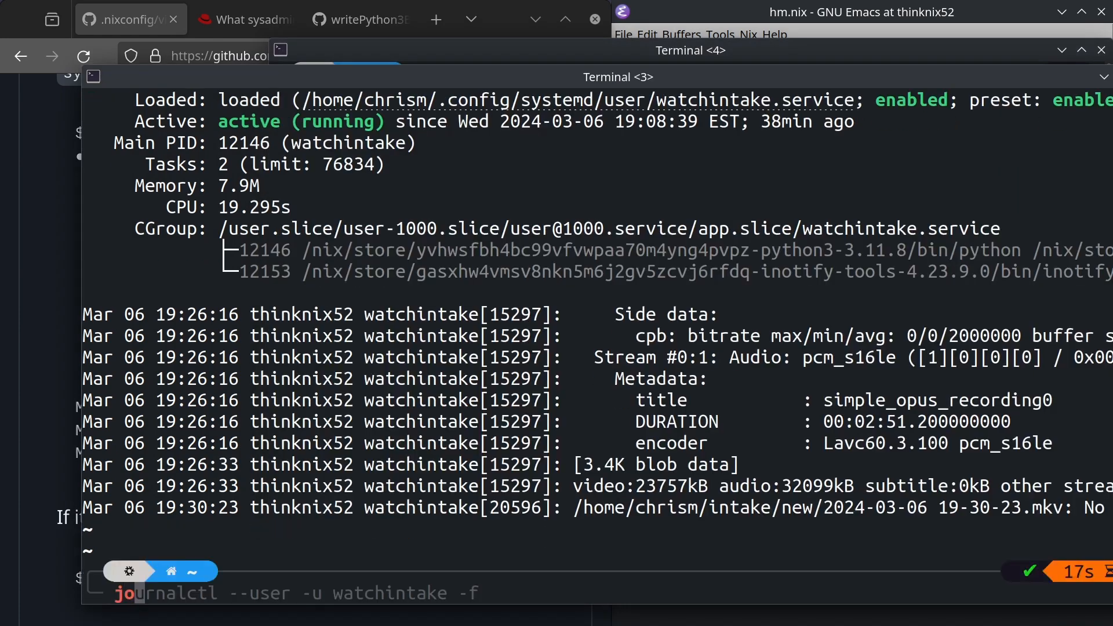
Follow the live watchintake journal with 'journalctl --user -u watchintake -f' and review its transcoding logs.
key("Return")
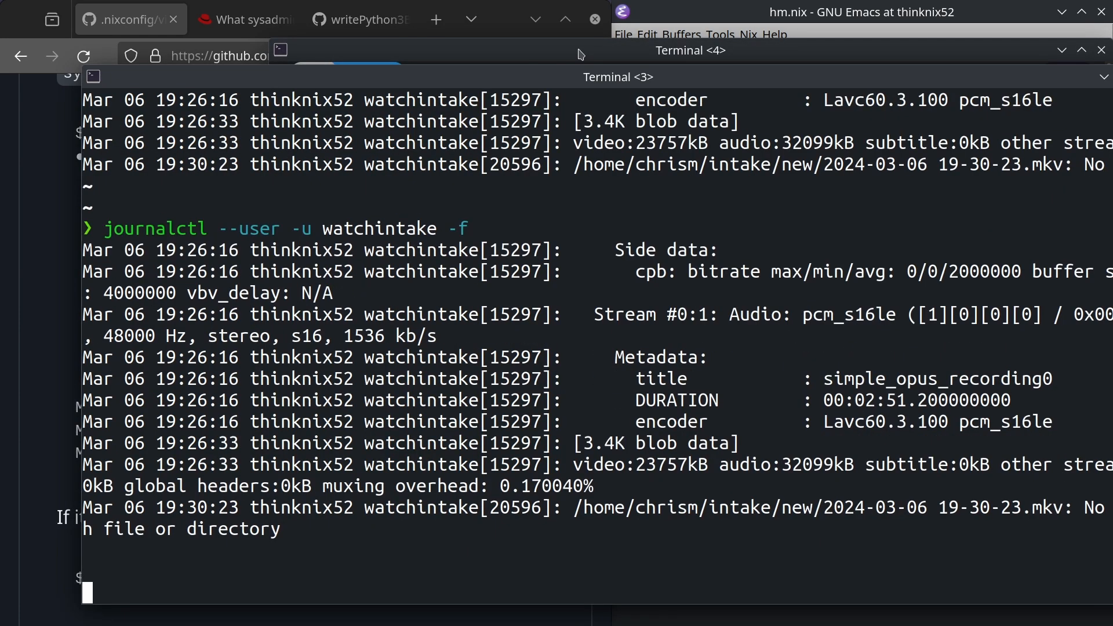
left_click(689, 50)
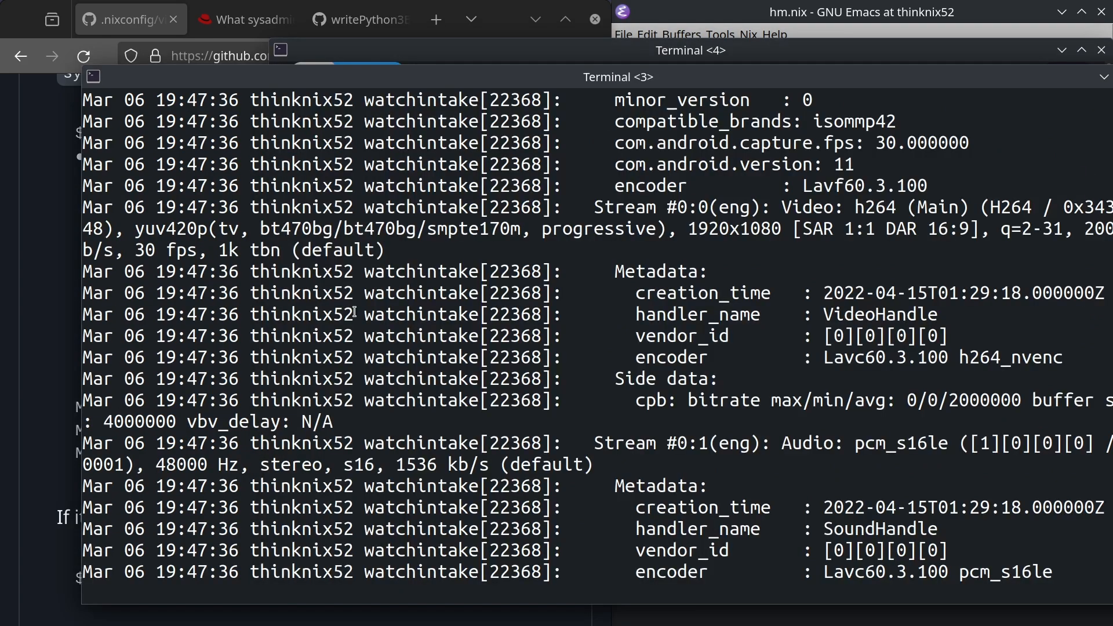
scroll("down", 3)
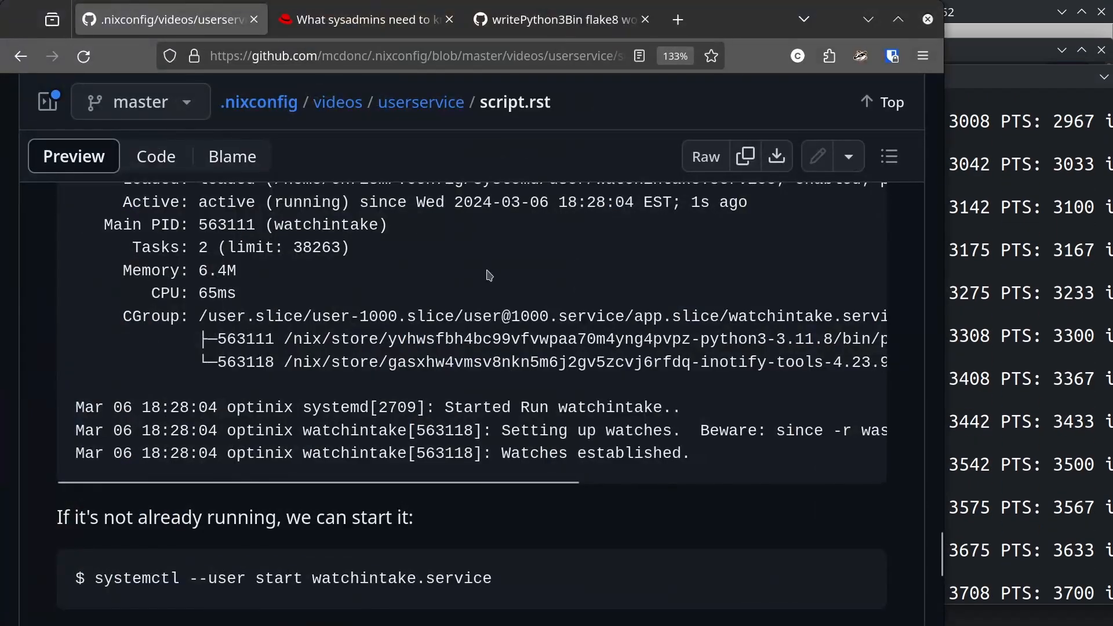
Review the new transcoding lines in the watchintake journal, then stop following it.
scroll("down", 3)
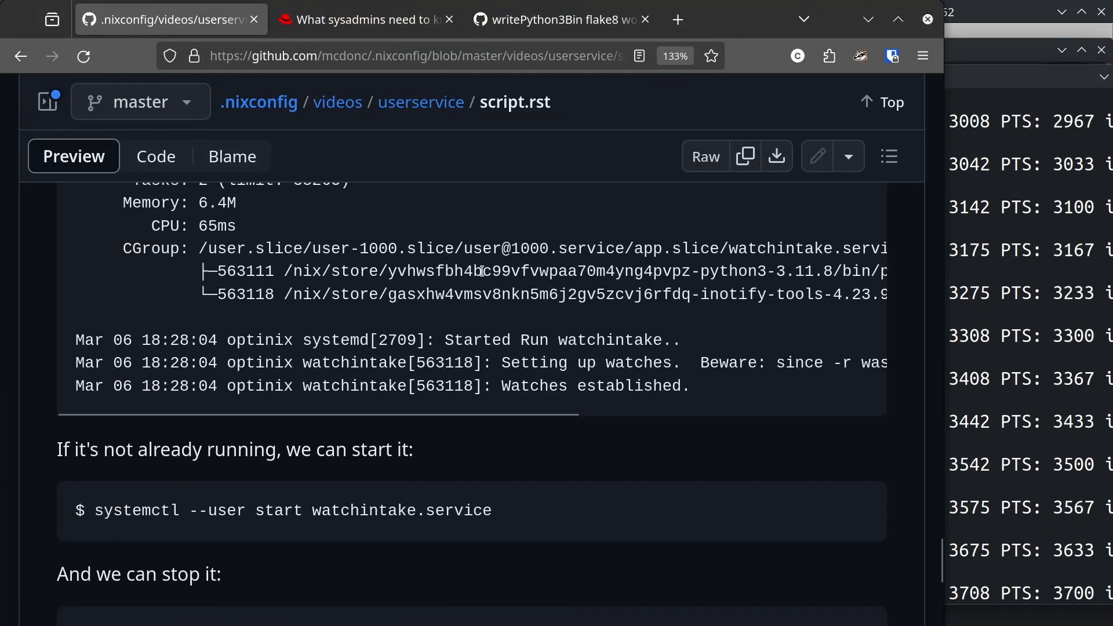
scroll("down", 3)
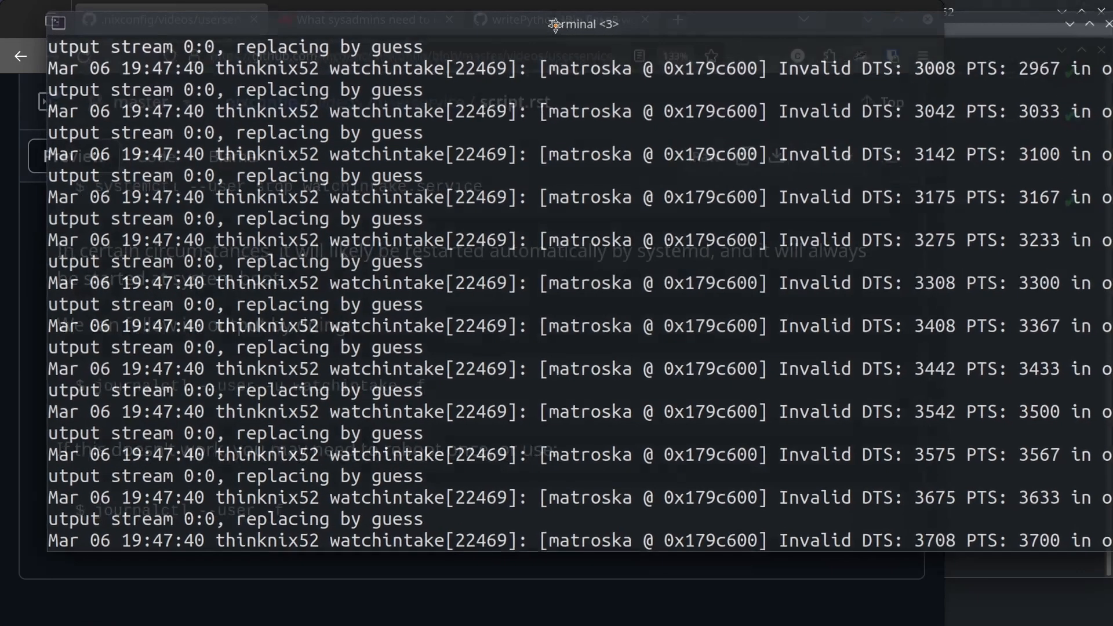
left_click(582, 23)
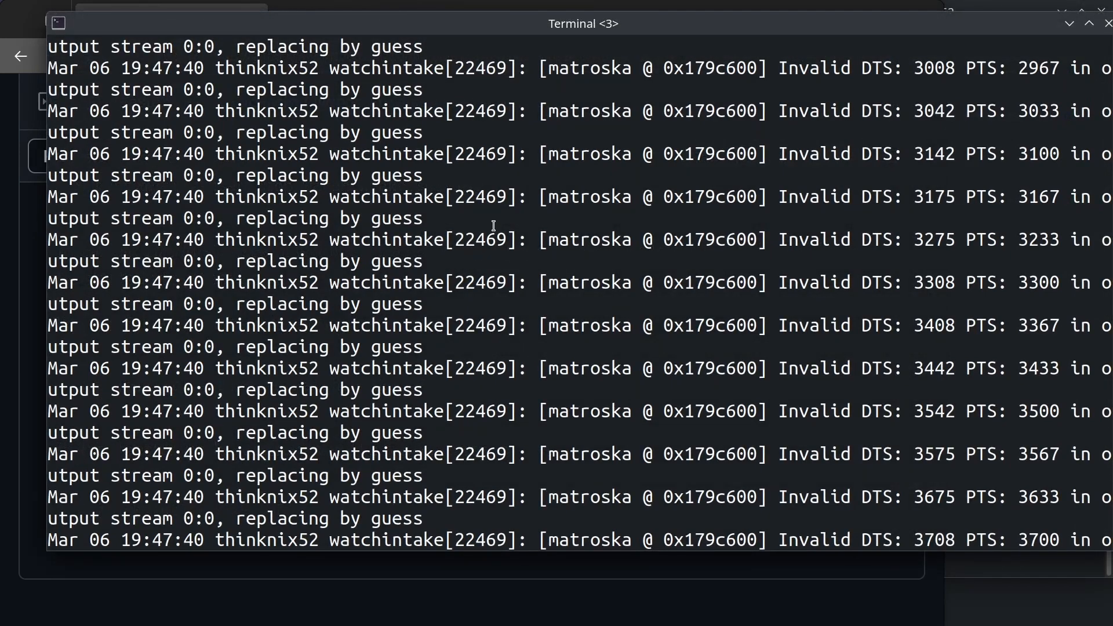
key("ctrl+c")
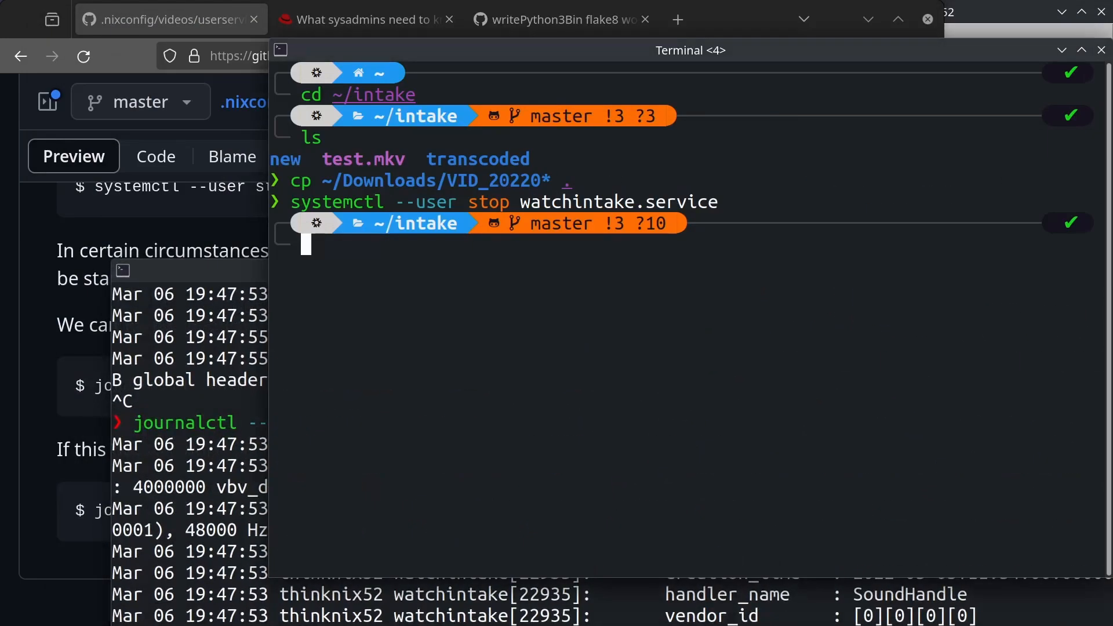
Restart the watchintake daemon with 'systemctl --user start watchintake.service'.
type("systemctl --user start watchintake.service")
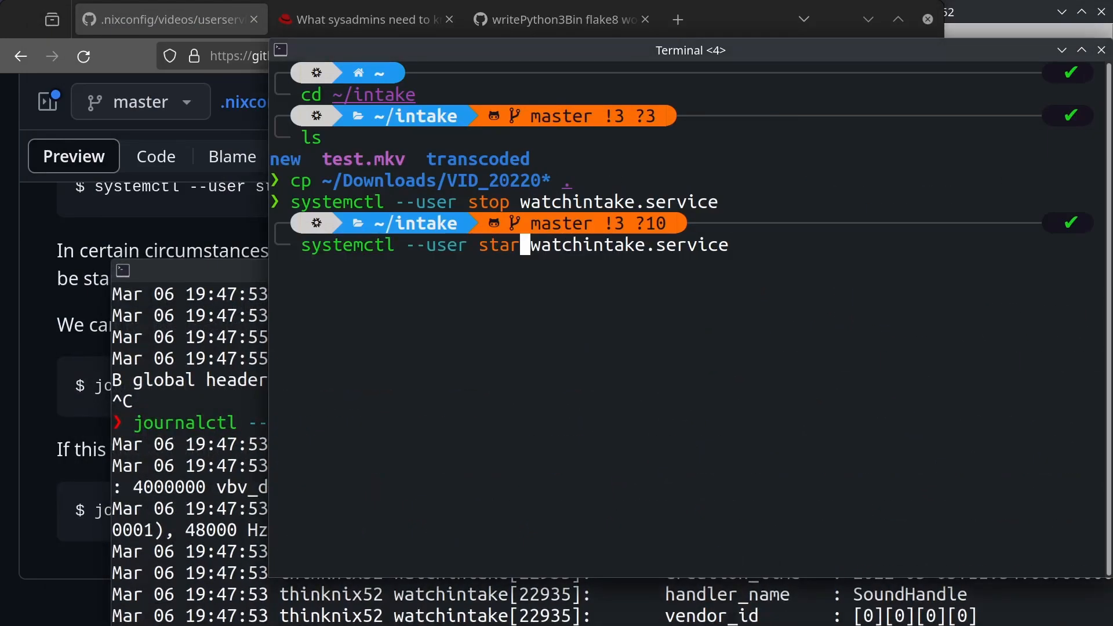
key("Return")
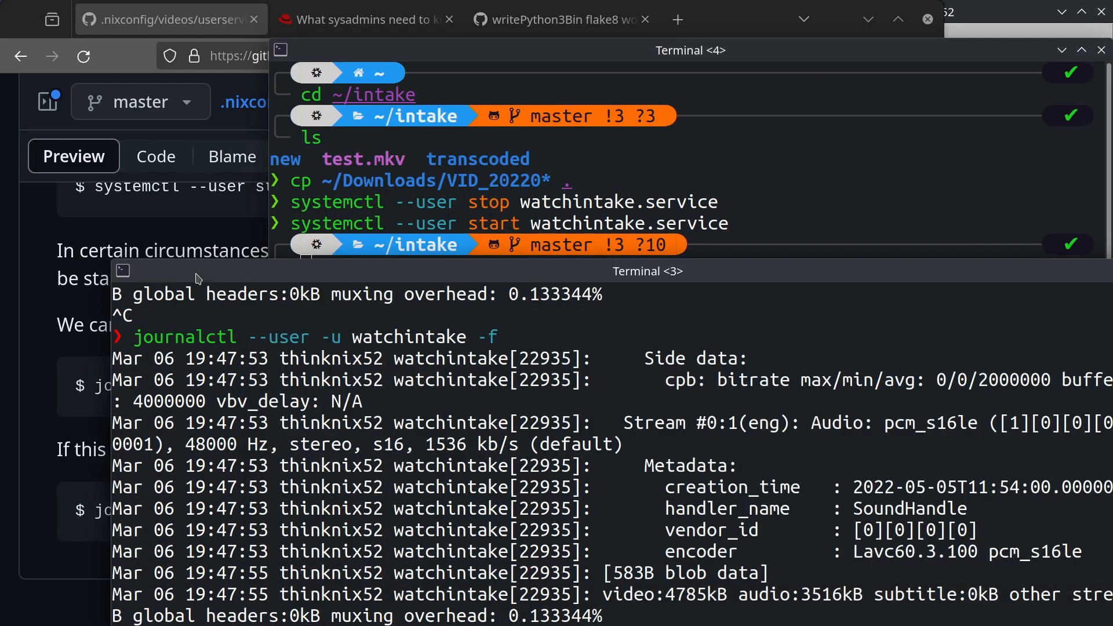